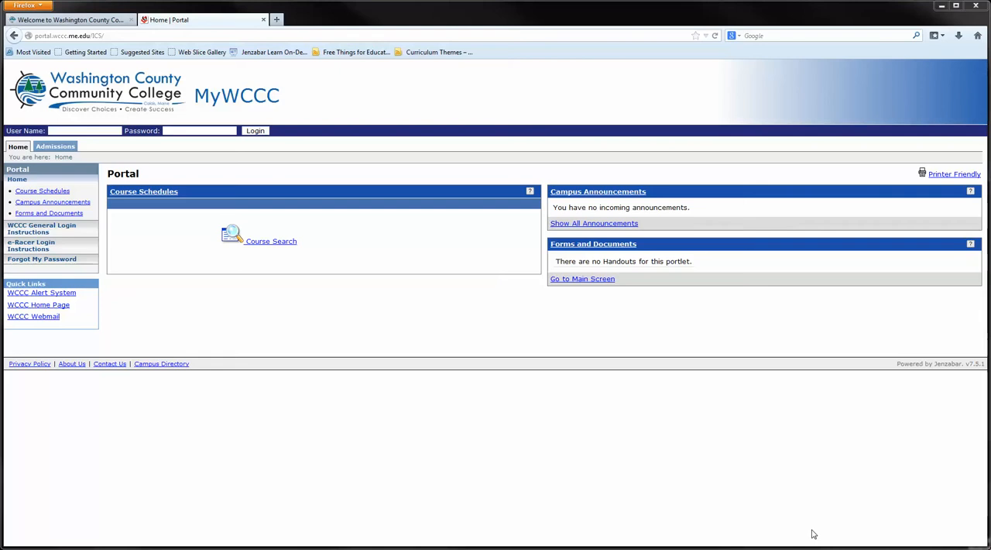
{"action": "mouse_move", "coordinate": [806, 524]}
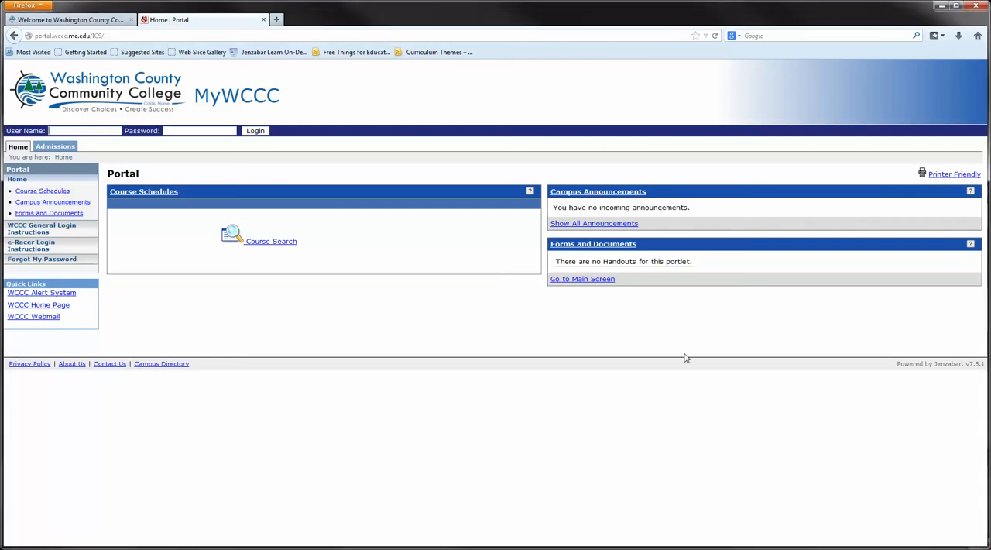
- Log in to MyWCCC as 'tstudent' with the account password
{"action": "type", "text": "tstudent"}
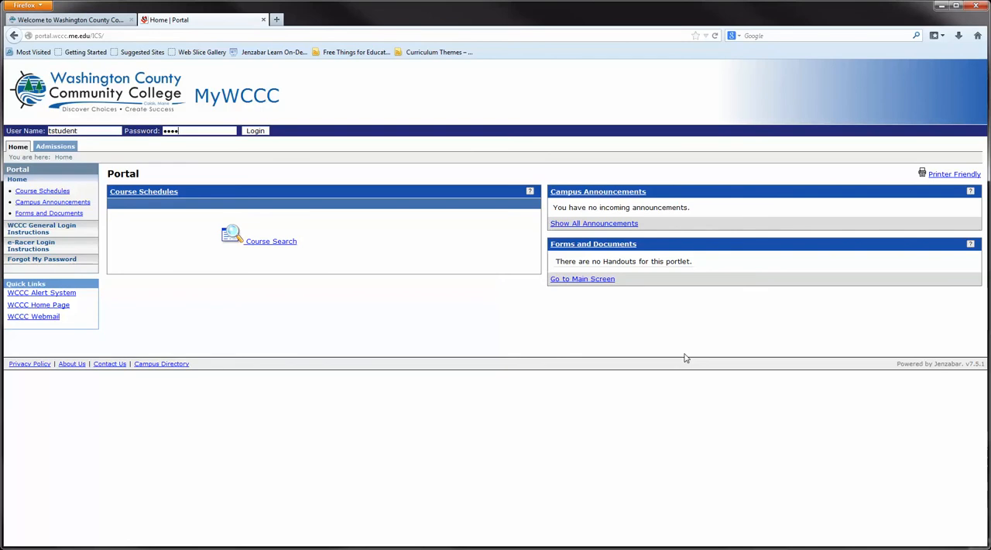
{"action": "left_click", "coordinate": [254, 130]}
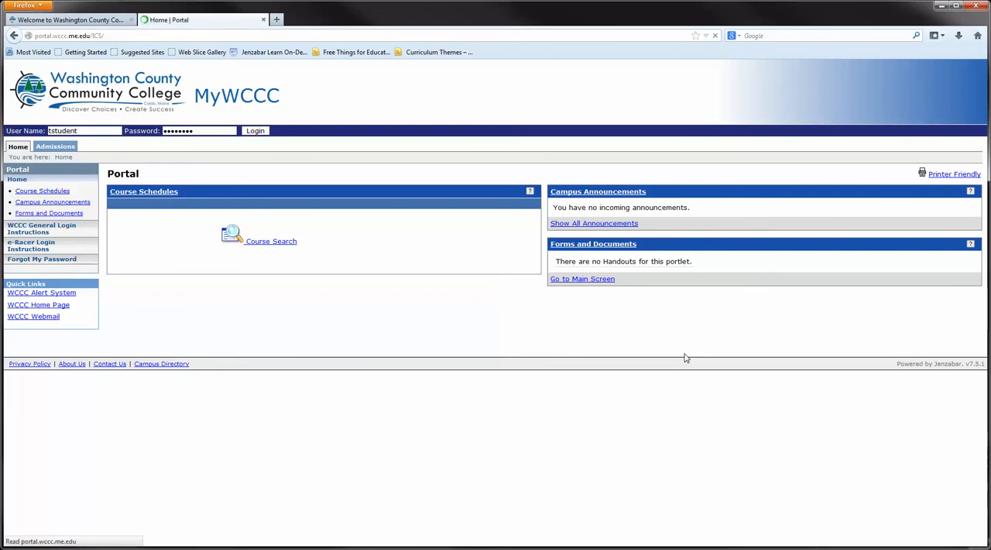
{"action": "left_click", "coordinate": [255, 130]}
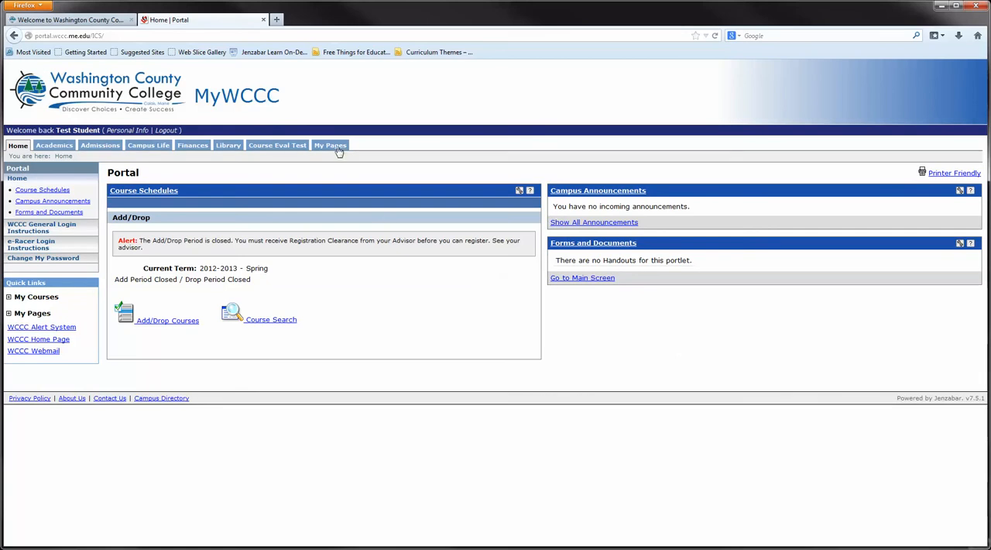
- Open My Pages to view the bookmarks, calendar, announcements and groups portlets
{"action": "left_click", "coordinate": [331, 146]}
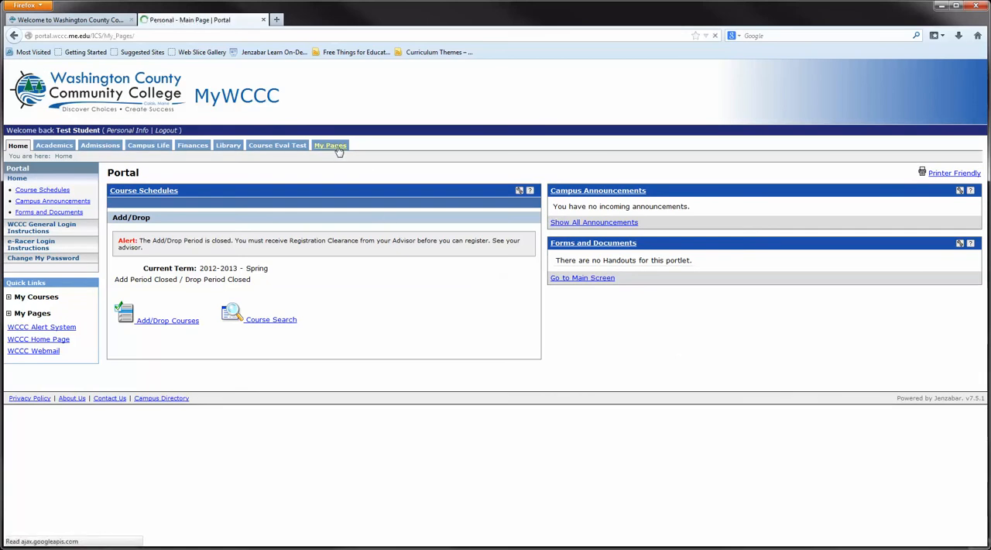
{"action": "left_click", "coordinate": [330, 146]}
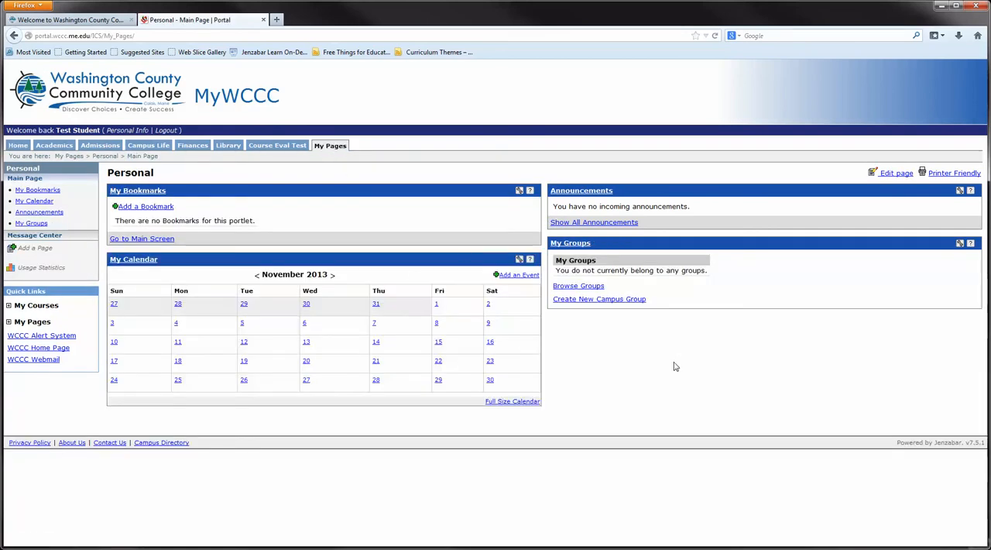
{"action": "mouse_move", "coordinate": [758, 393]}
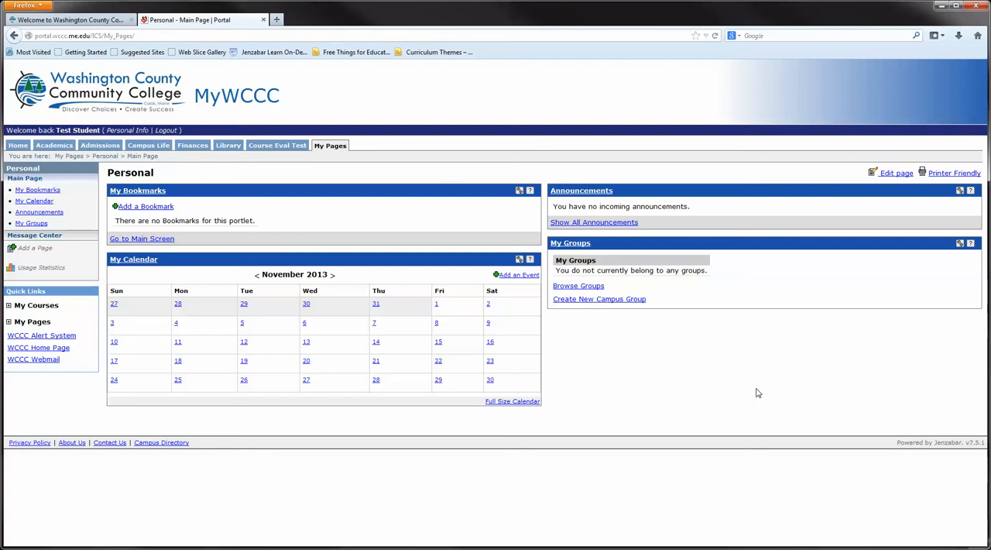
{"action": "mouse_move", "coordinate": [372, 239]}
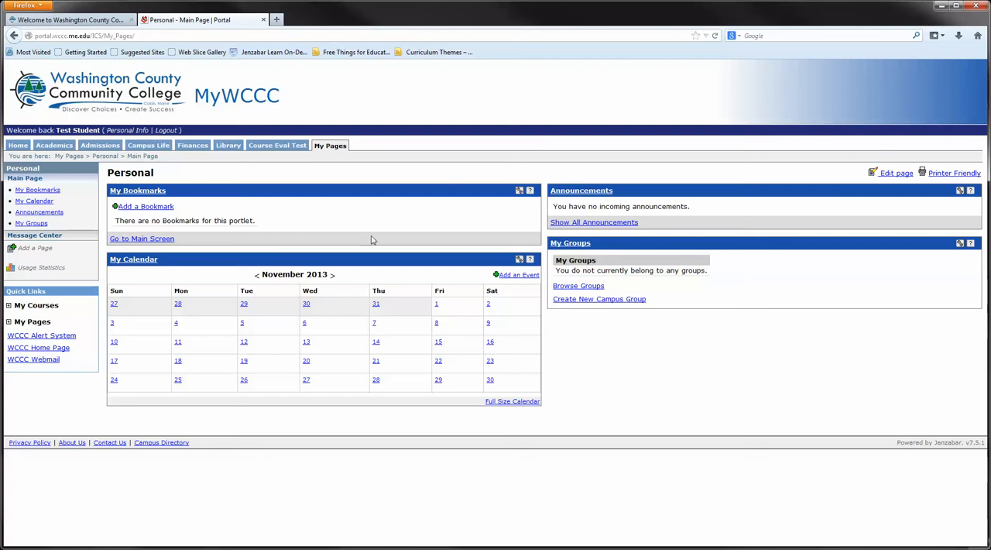
{"action": "mouse_move", "coordinate": [266, 250]}
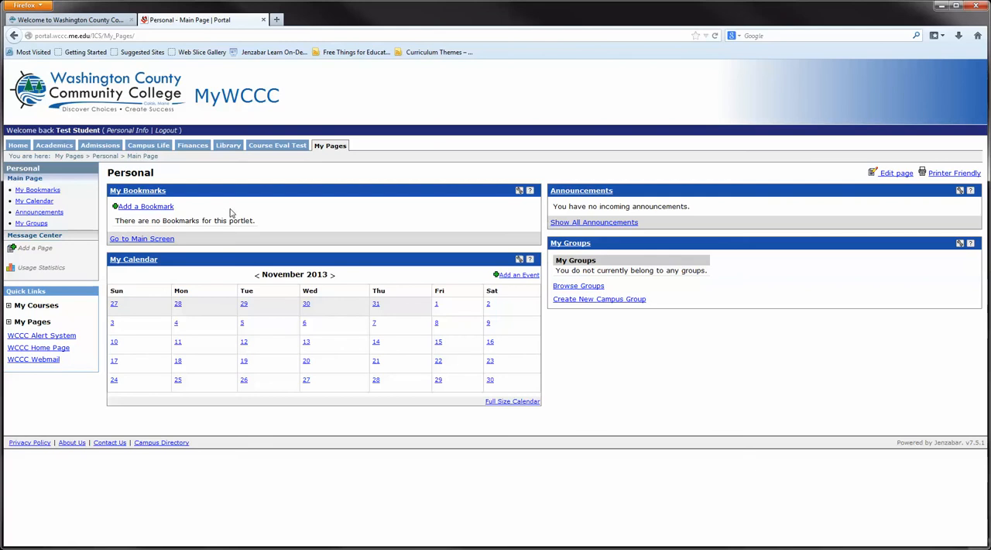
{"action": "mouse_move", "coordinate": [765, 59]}
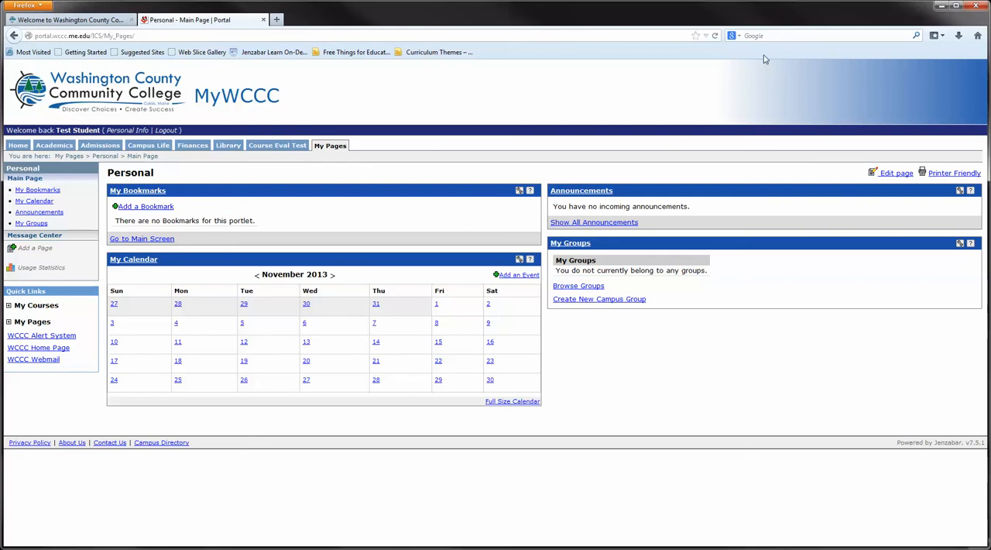
- Copy the Guide to Grammar and Writing URL from a 'grammar guide' search
{"action": "left_click", "coordinate": [335, 20]}
{"action": "type", "text": "grammar guide"}
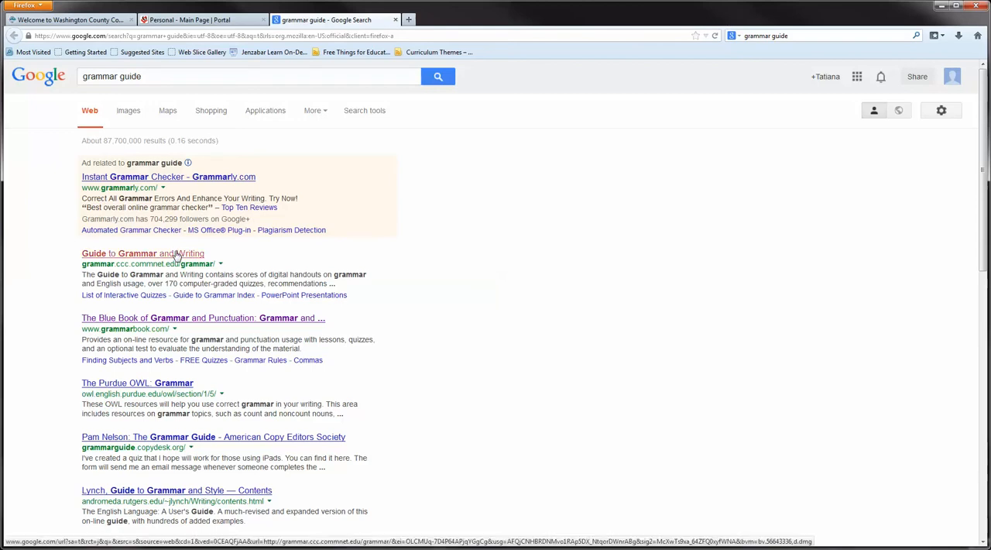
{"action": "left_click", "coordinate": [142, 254]}
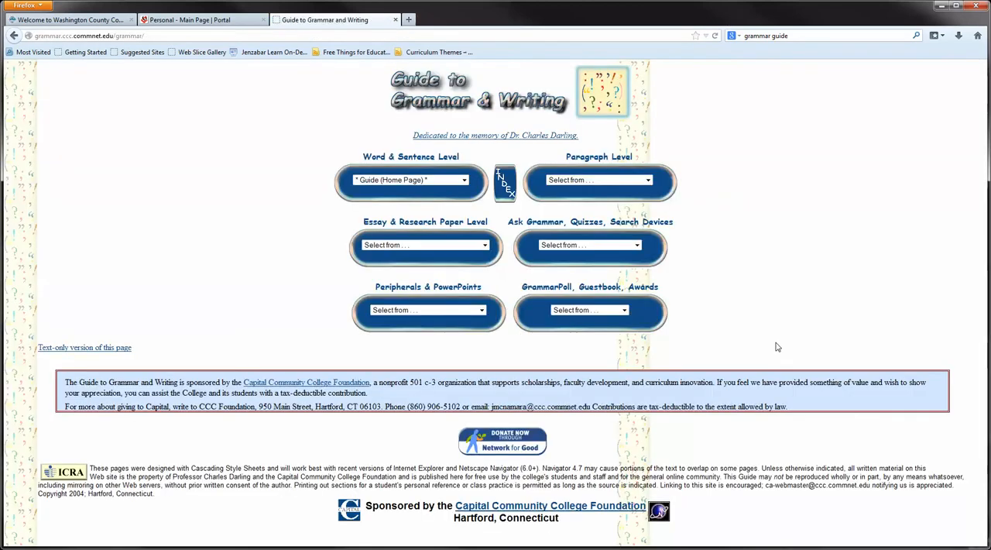
{"action": "mouse_move", "coordinate": [786, 337]}
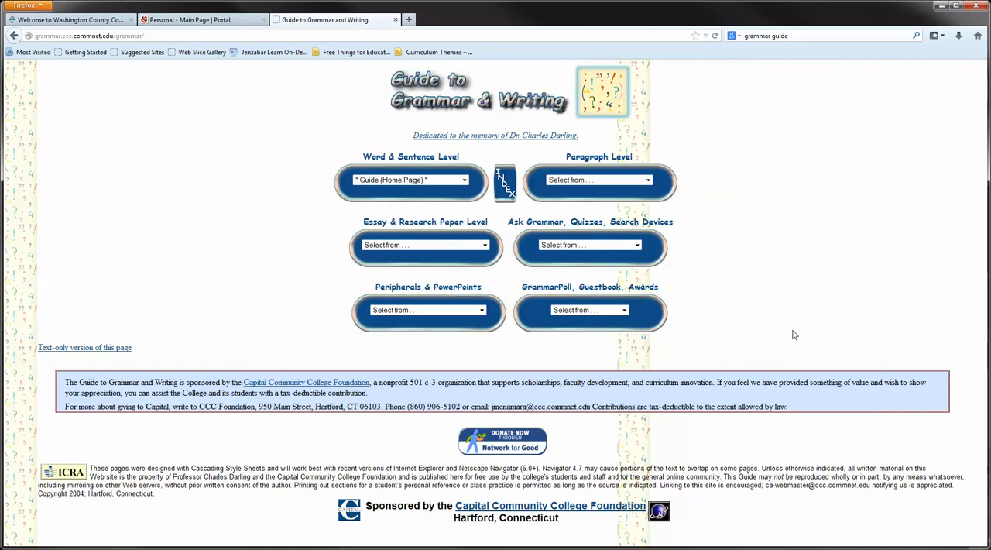
{"action": "left_click", "coordinate": [89, 36]}
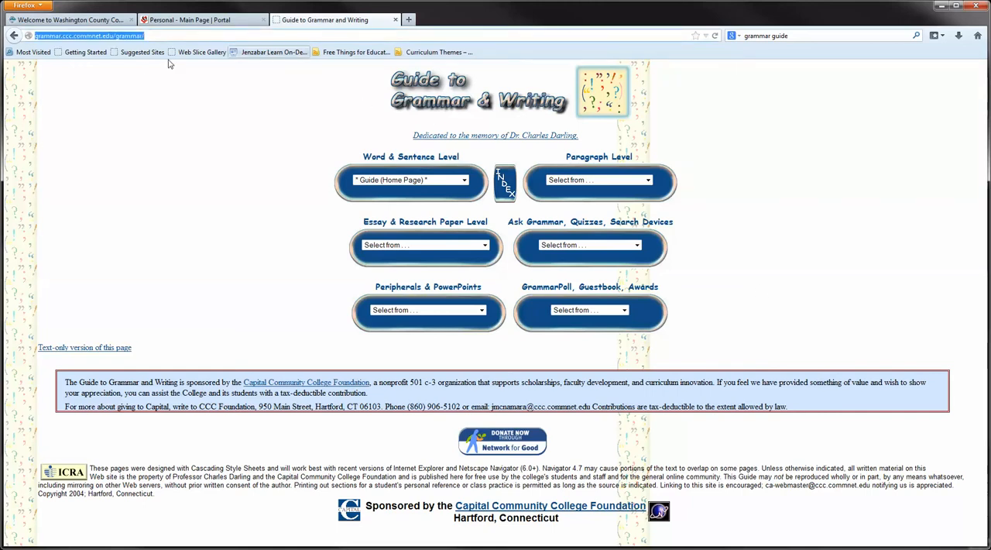
{"action": "mouse_move", "coordinate": [222, 42]}
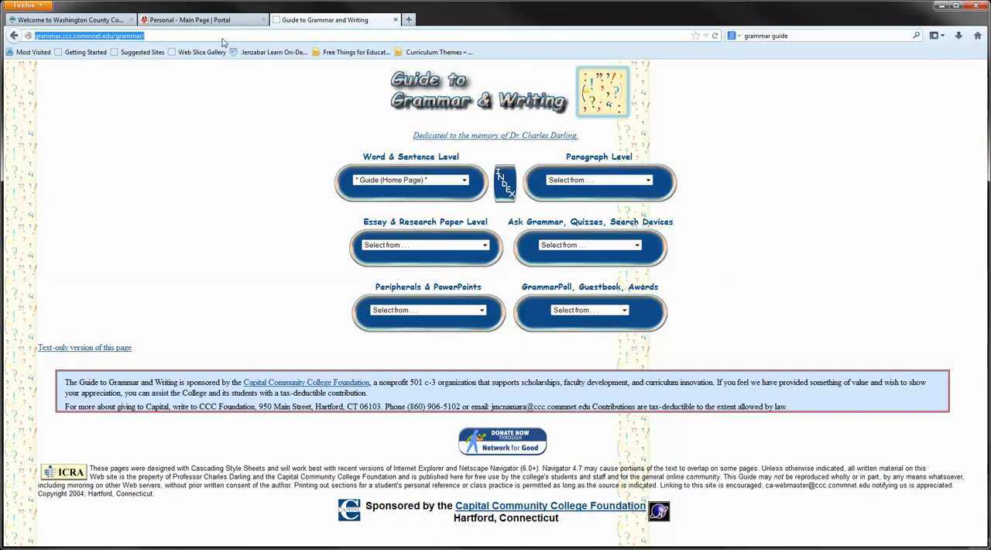
{"action": "left_click", "coordinate": [201, 19]}
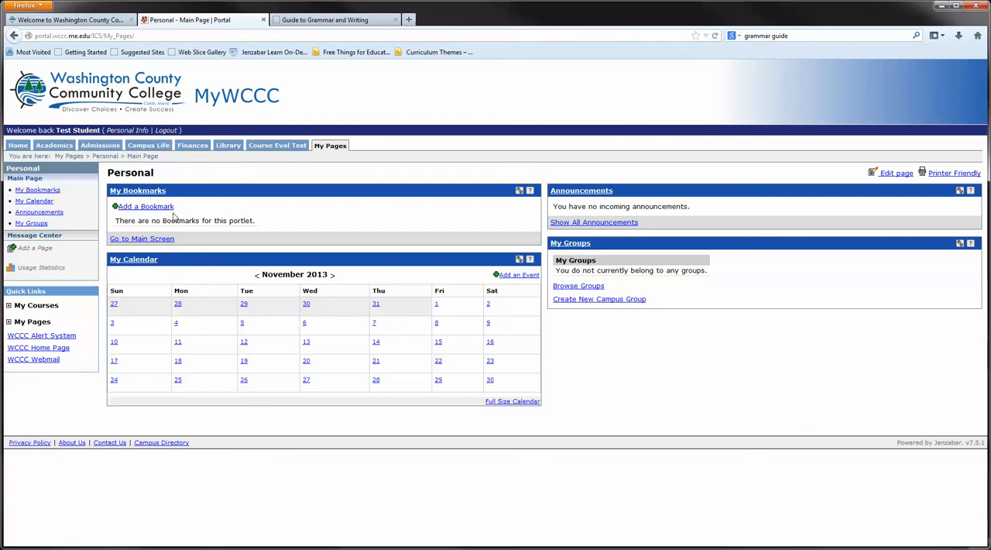
- Save a bookmark labelled 'Grammar Guide' with the pasted grammar site URL
{"action": "left_click", "coordinate": [145, 206]}
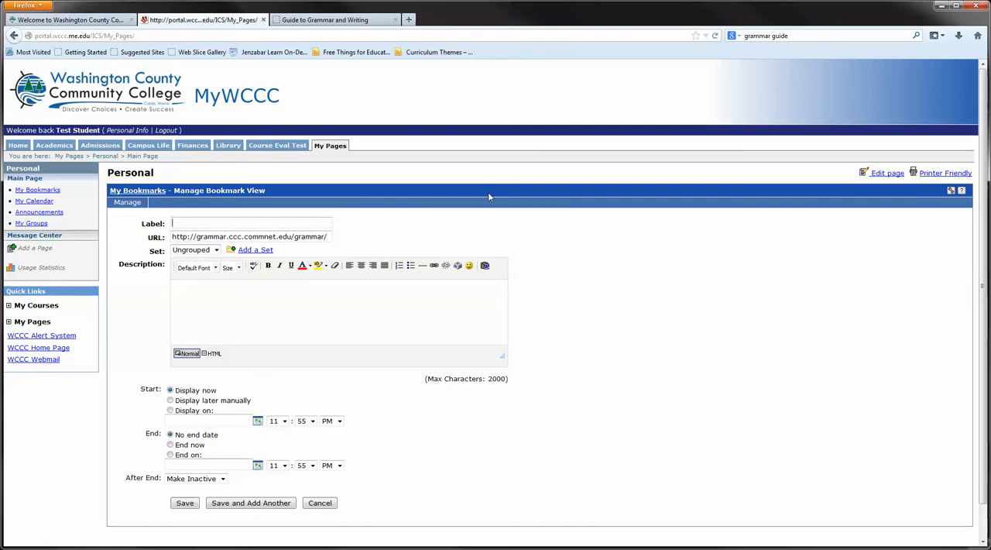
{"action": "type", "text": "G"}
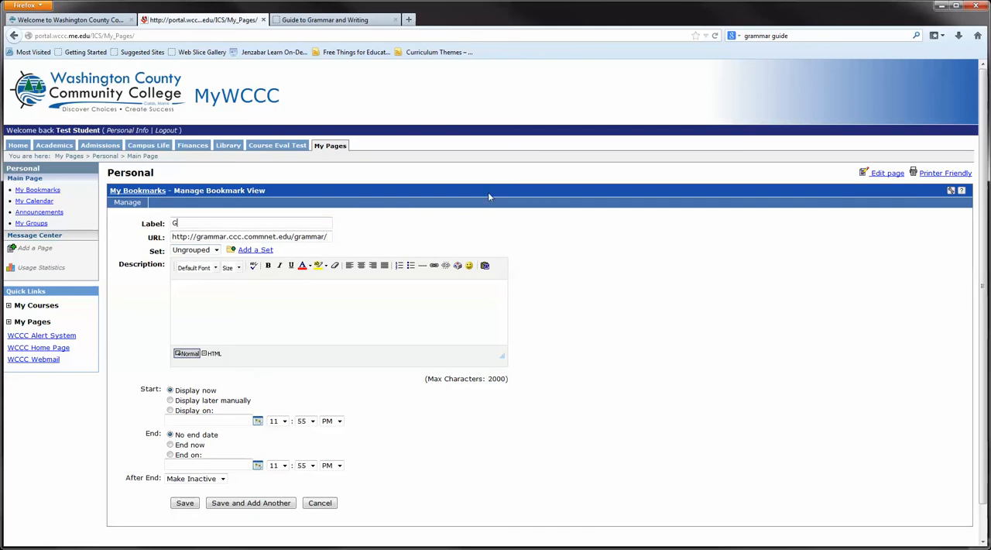
{"action": "type", "text": "rammar Guide"}
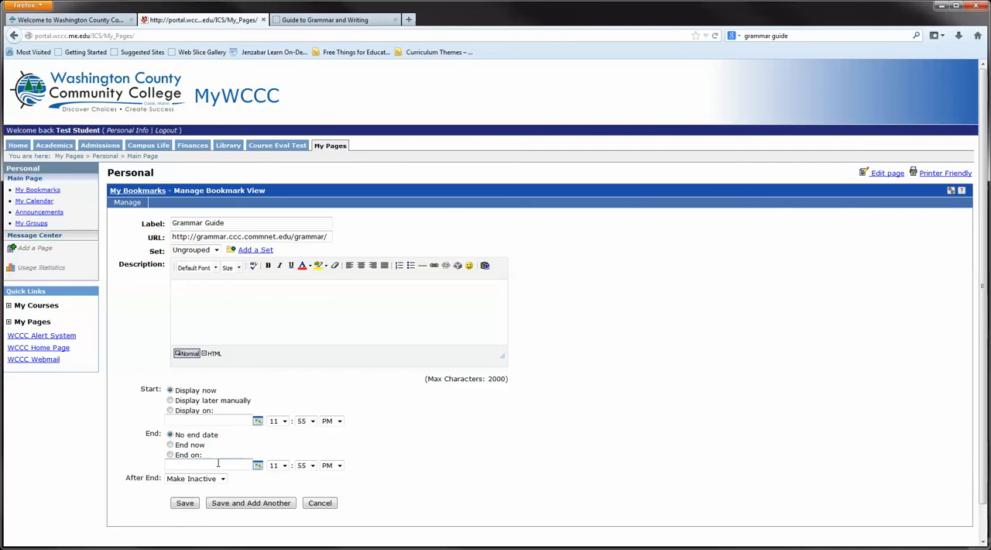
{"action": "left_click", "coordinate": [337, 310]}
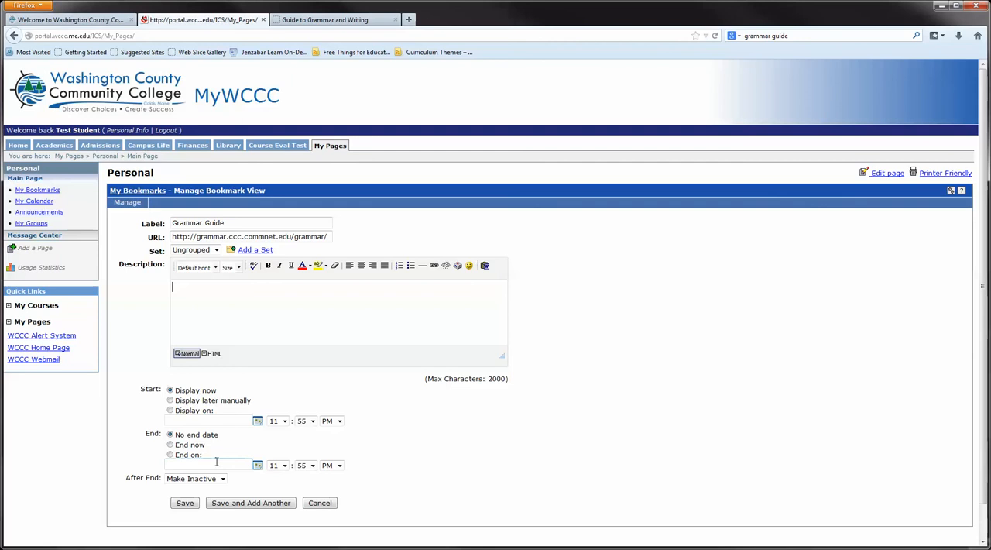
{"action": "mouse_move", "coordinate": [424, 484]}
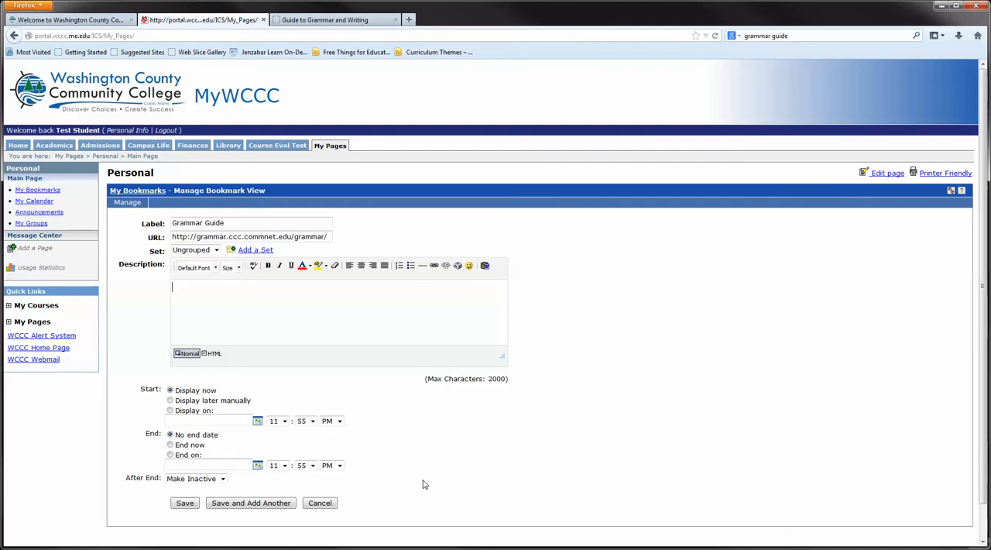
{"action": "mouse_move", "coordinate": [184, 503]}
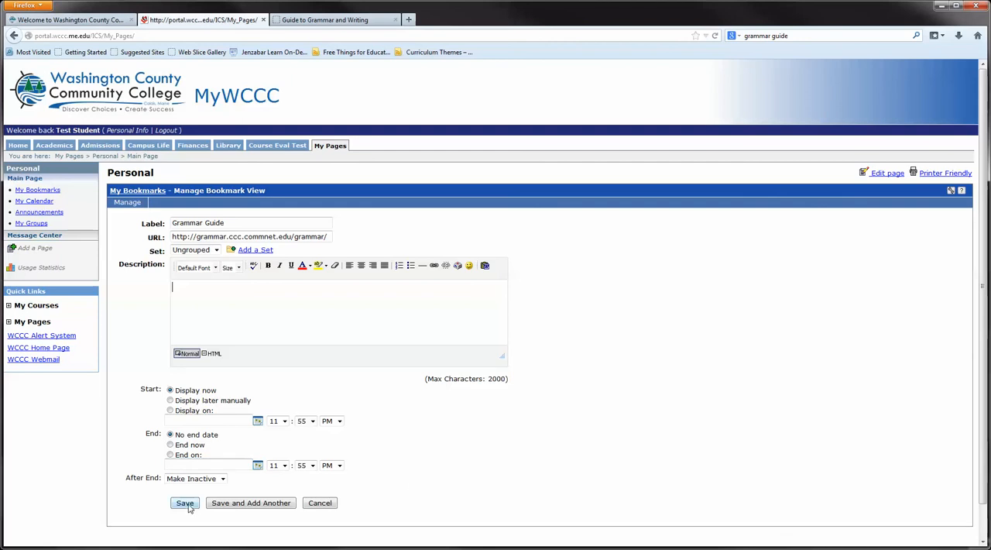
{"action": "left_click", "coordinate": [184, 503]}
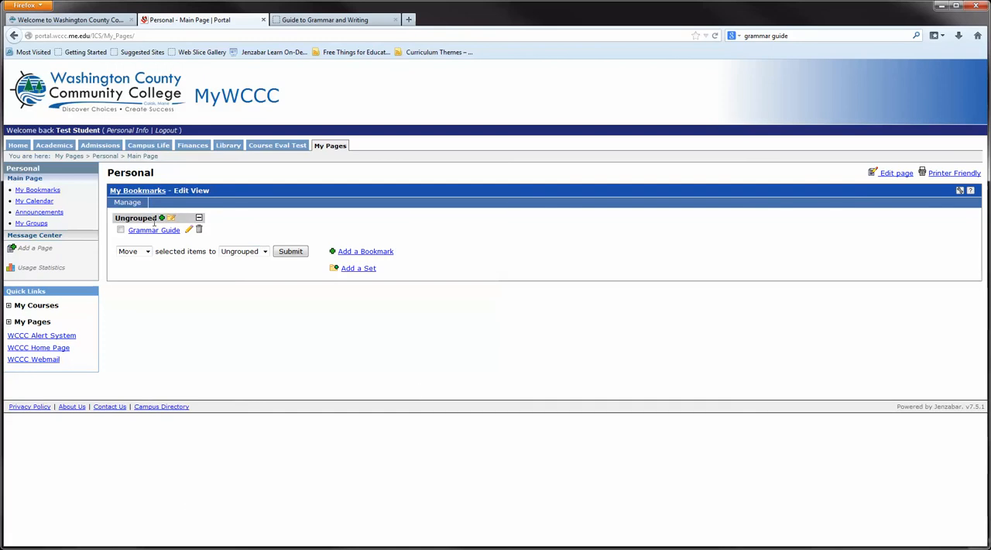
{"action": "mouse_move", "coordinate": [373, 280]}
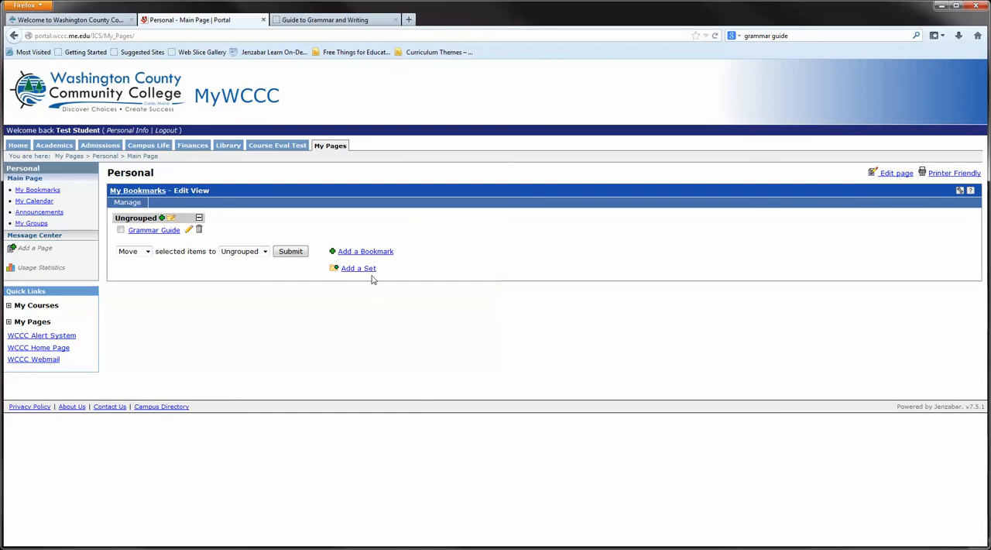
- Add and save a bookmark set named 'Writing Info'
{"action": "left_click", "coordinate": [359, 268]}
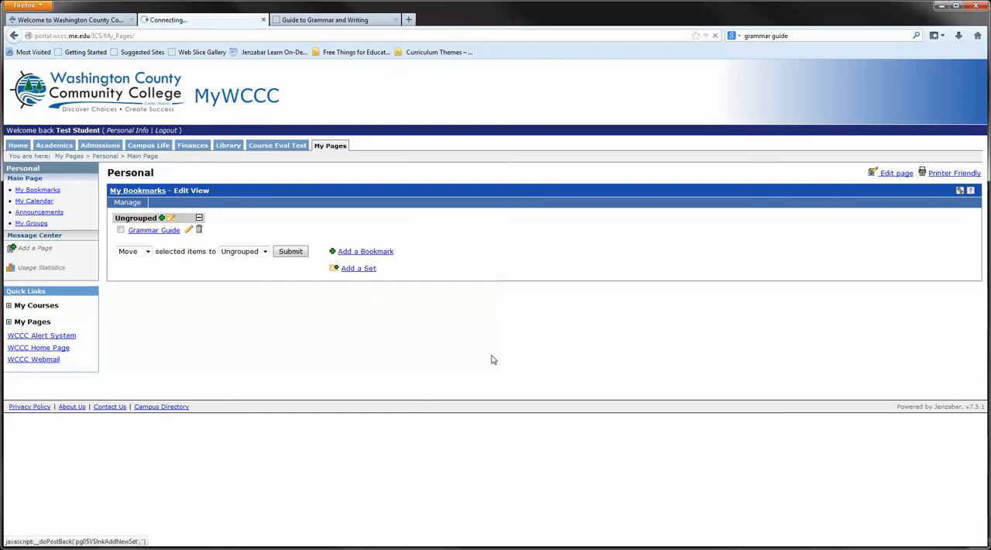
{"action": "left_click", "coordinate": [359, 268]}
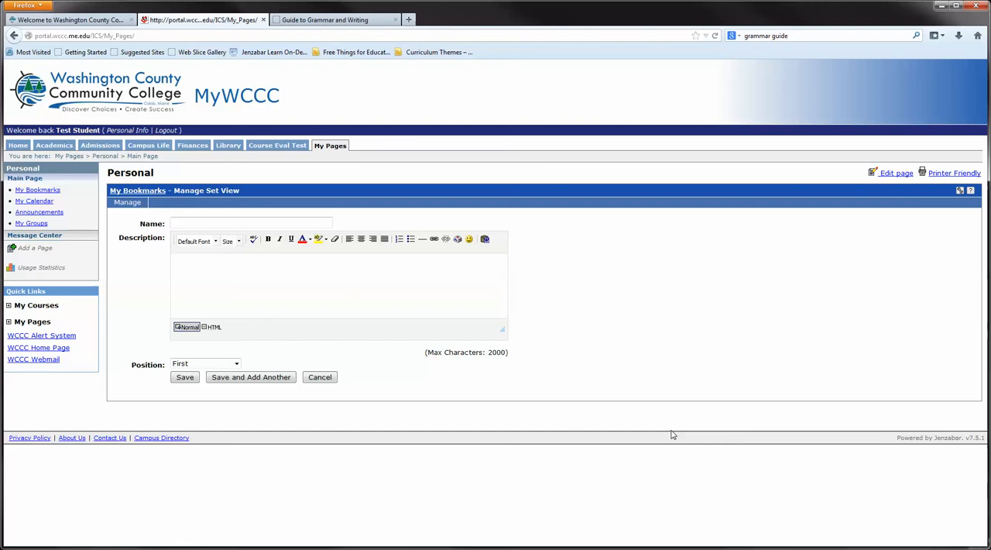
{"action": "type", "text": "W"}
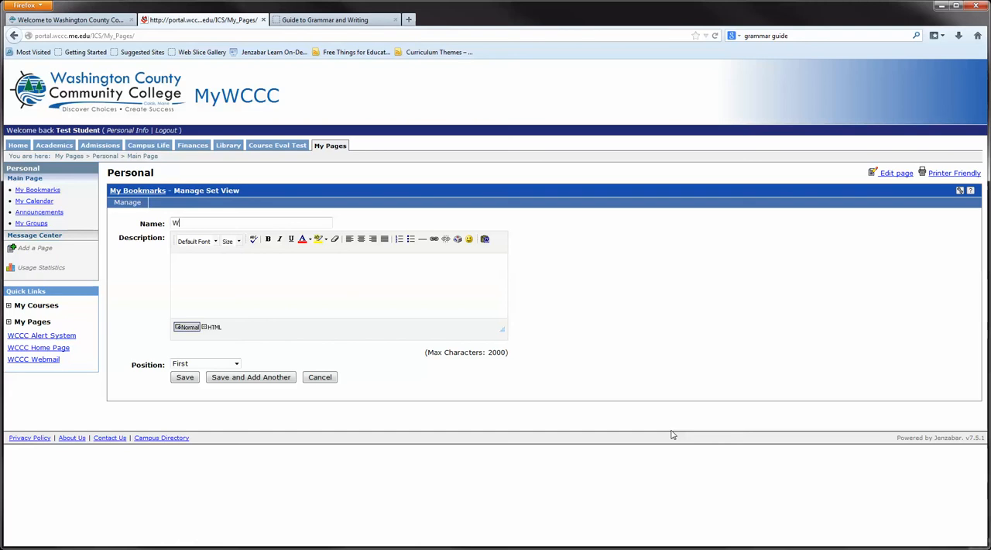
{"action": "type", "text": "riting"}
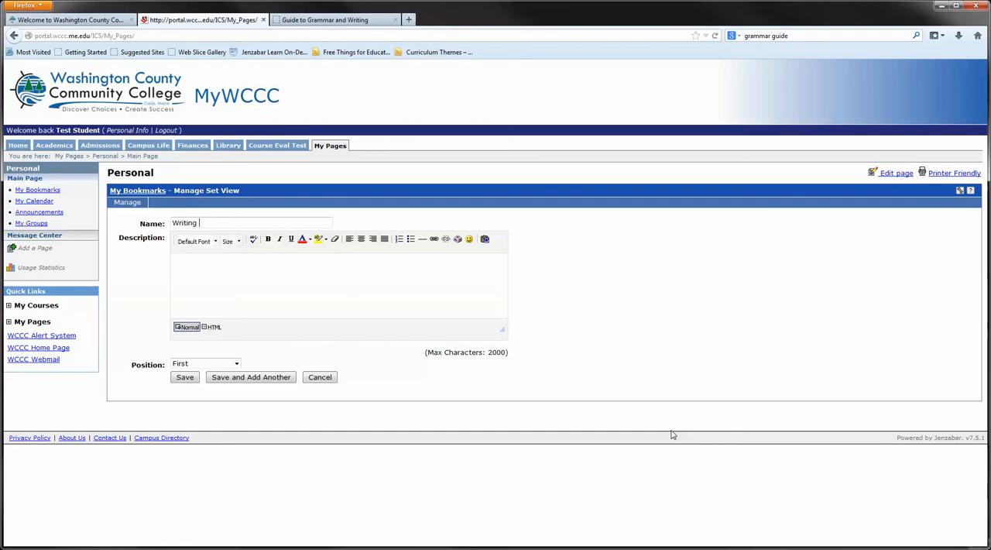
{"action": "type", "text": "Info"}
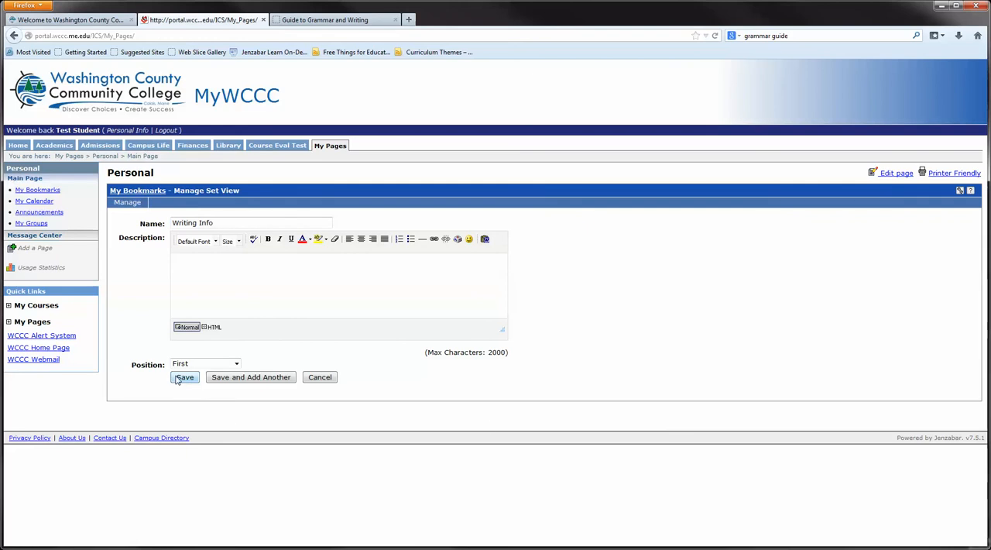
{"action": "left_click", "coordinate": [184, 377]}
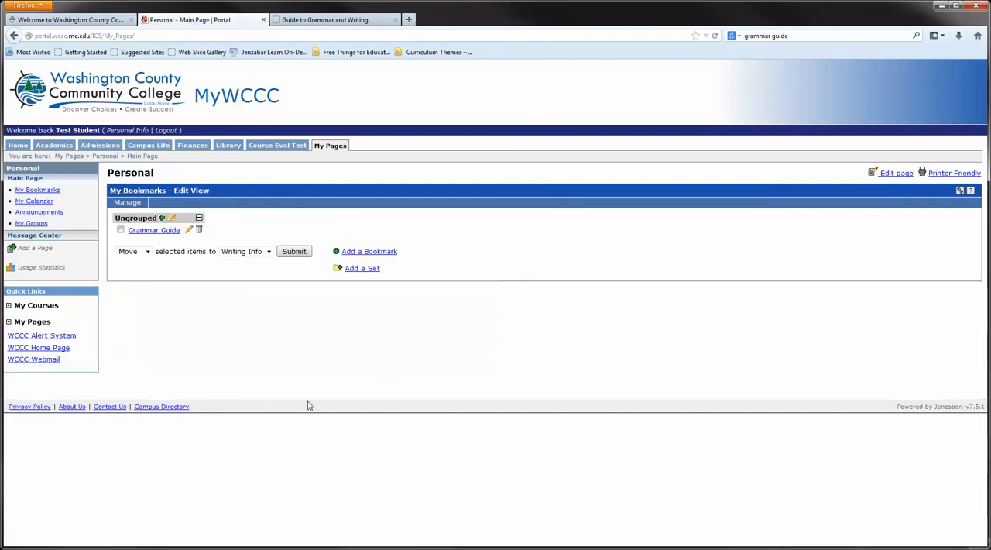
- Move the Grammar Guide bookmark into Writing Info, then go back to Main Page
{"action": "left_click", "coordinate": [121, 231]}
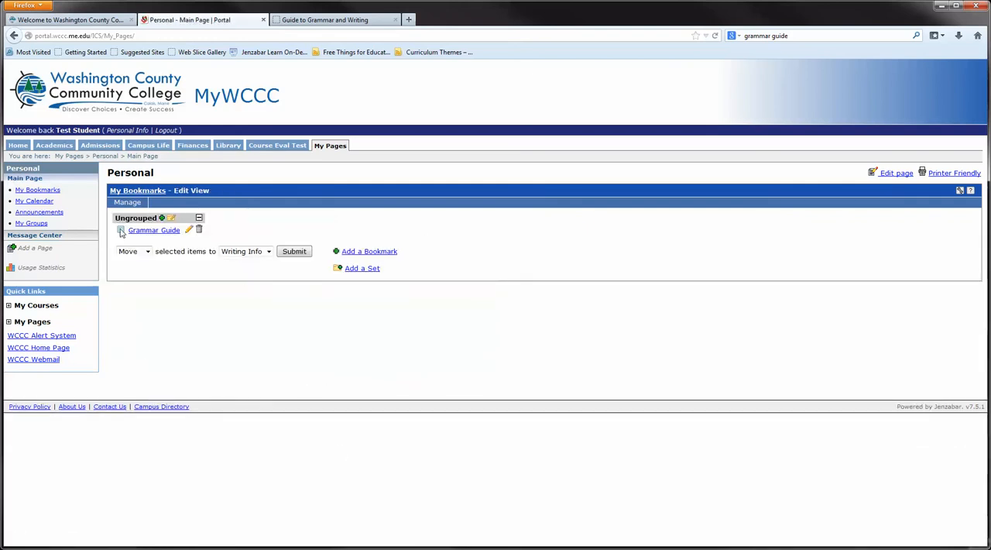
{"action": "left_click", "coordinate": [120, 230]}
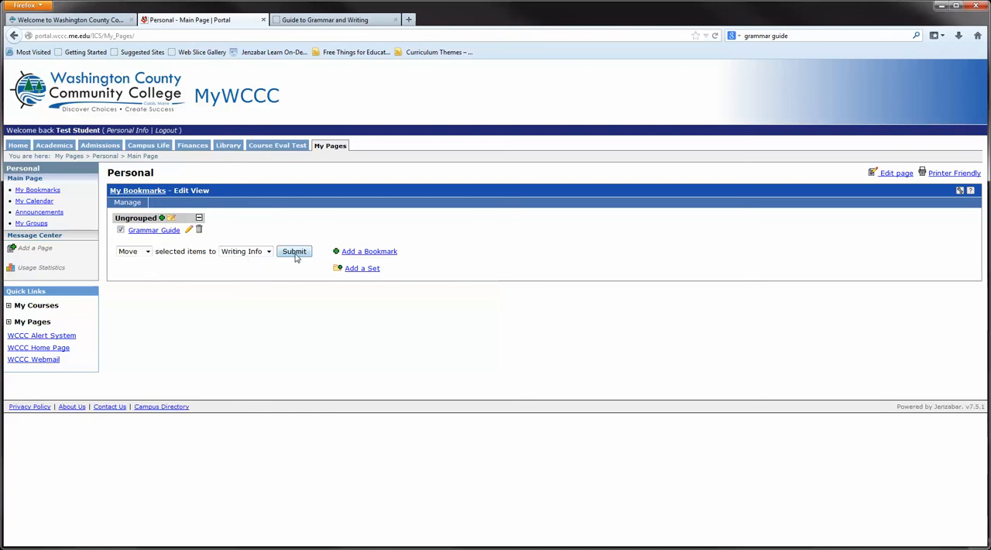
{"action": "left_click", "coordinate": [294, 251]}
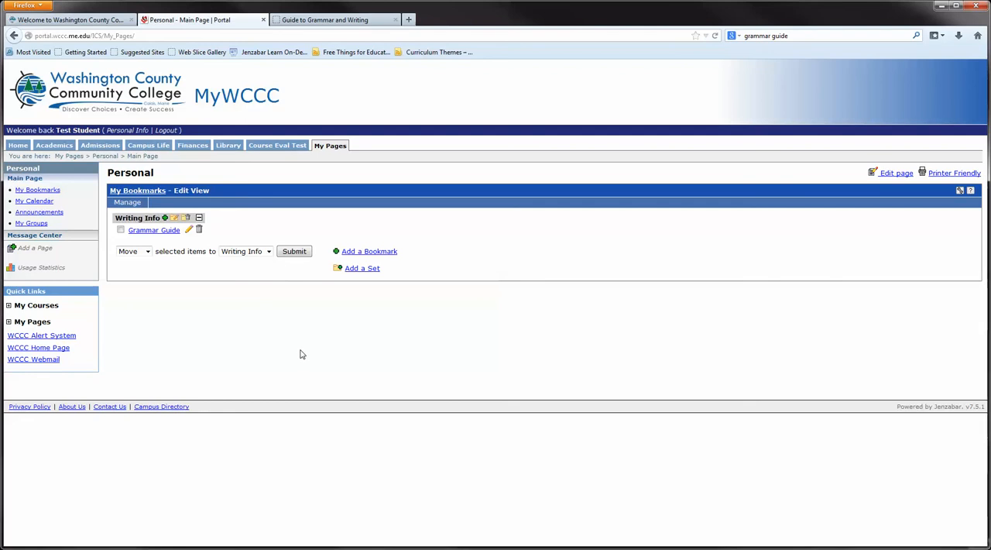
{"action": "mouse_move", "coordinate": [143, 156]}
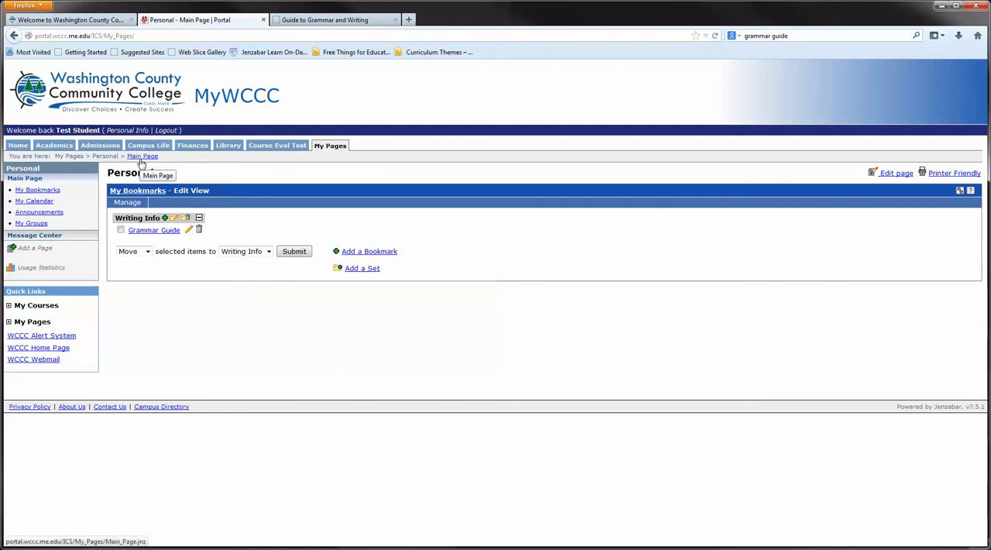
{"action": "left_click", "coordinate": [143, 156]}
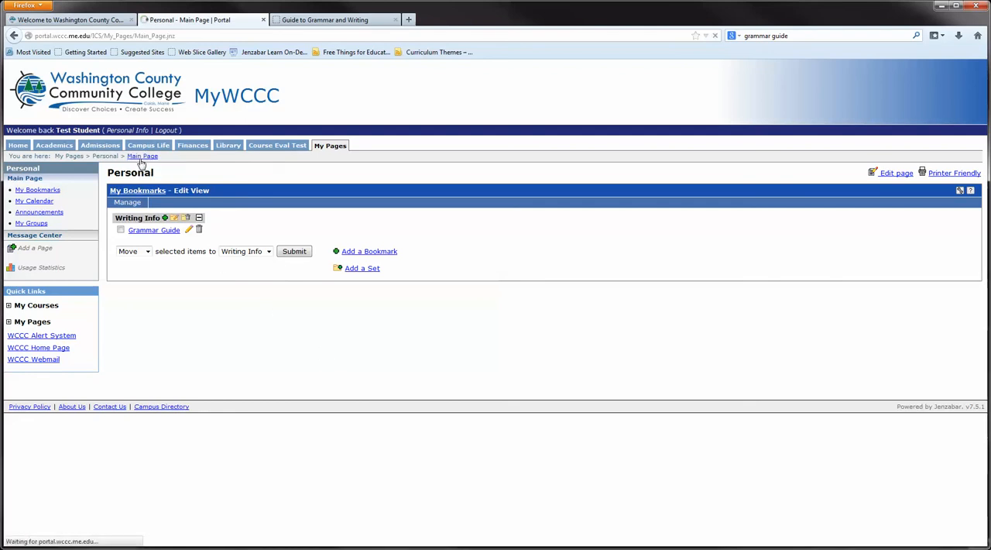
{"action": "left_click", "coordinate": [142, 156]}
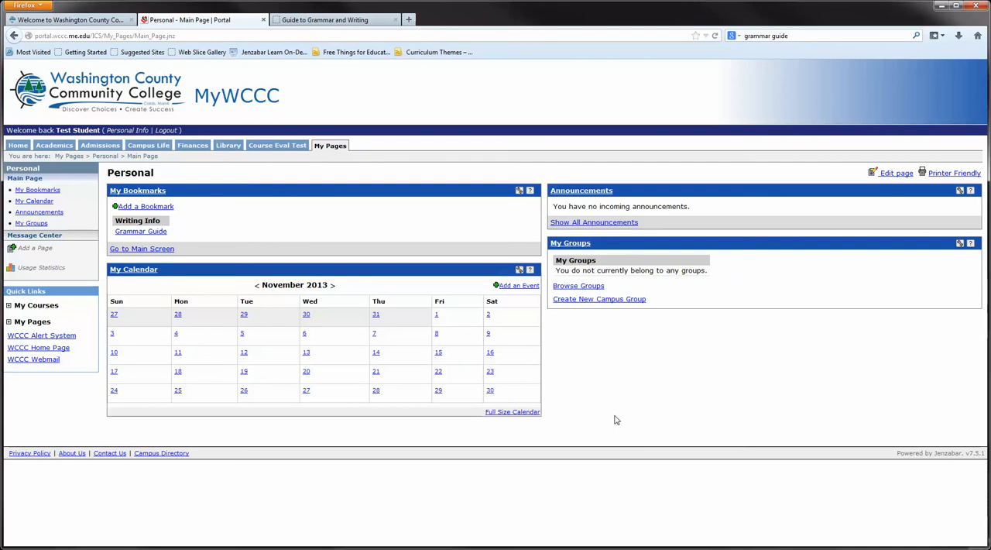
{"action": "mouse_move", "coordinate": [172, 231]}
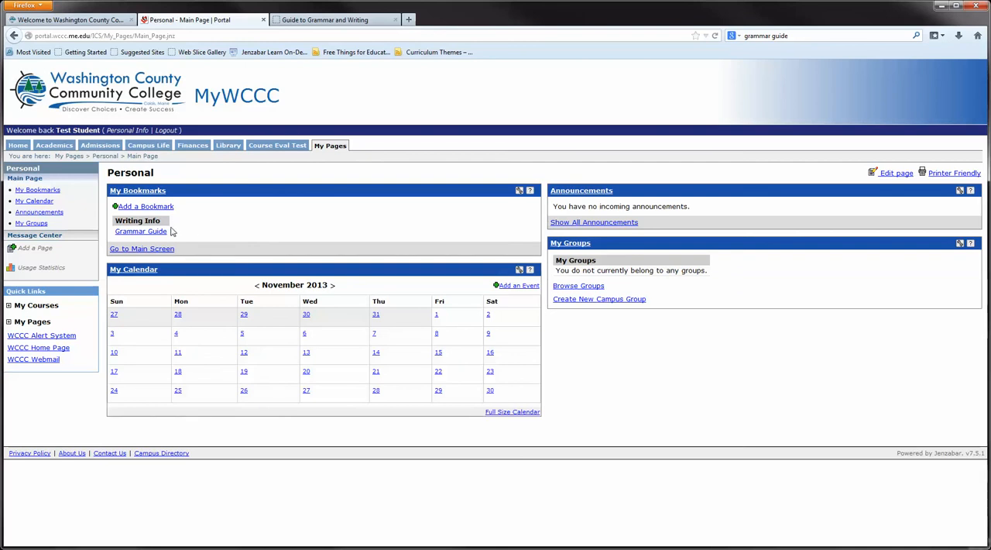
{"action": "mouse_move", "coordinate": [140, 231]}
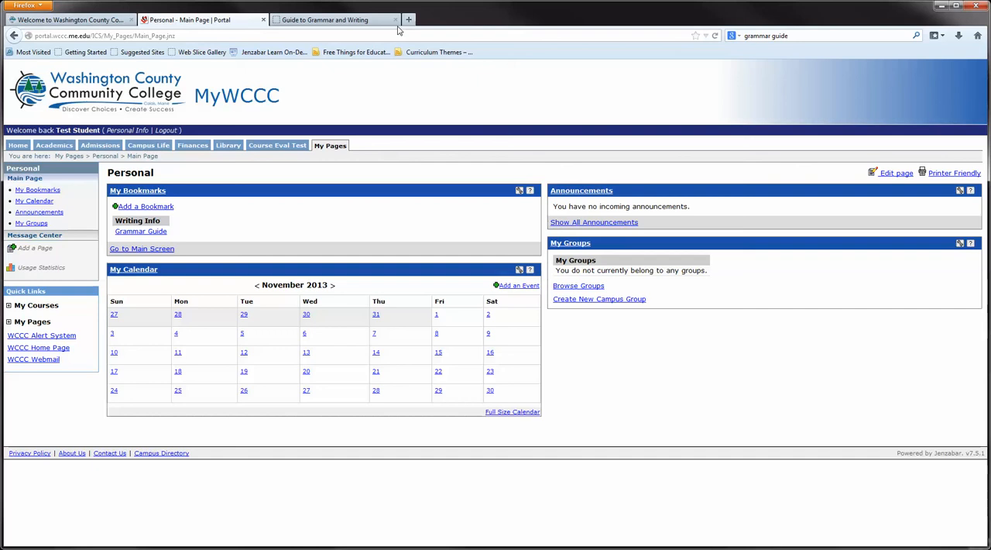
- Close the extra grammar tab and reopen the site via the Grammar Guide bookmark
{"action": "left_click", "coordinate": [395, 19]}
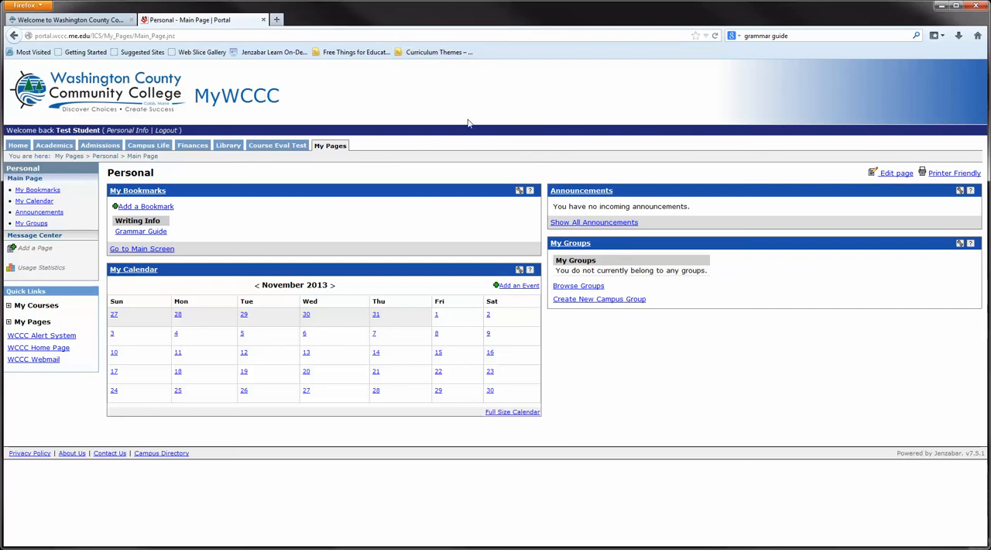
{"action": "mouse_move", "coordinate": [271, 219]}
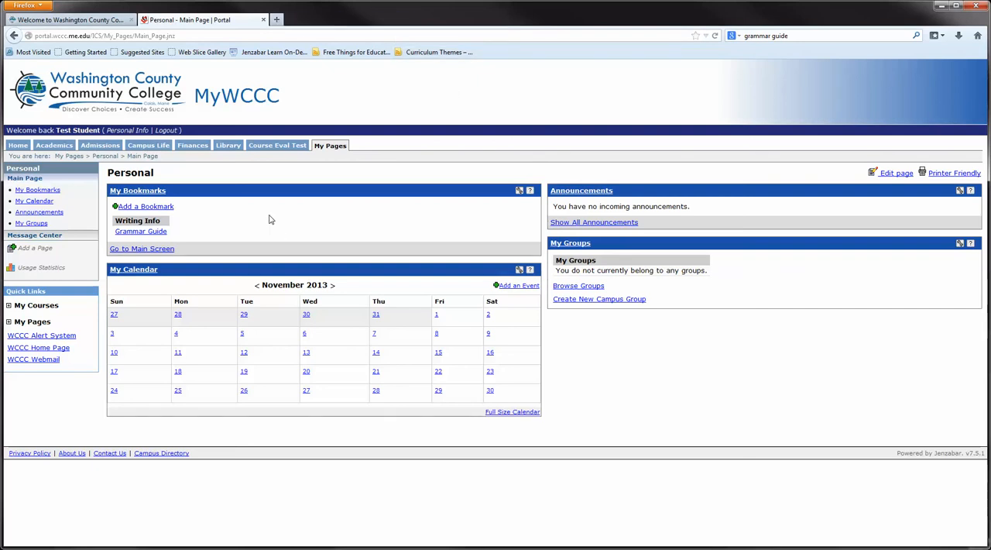
{"action": "mouse_move", "coordinate": [141, 231]}
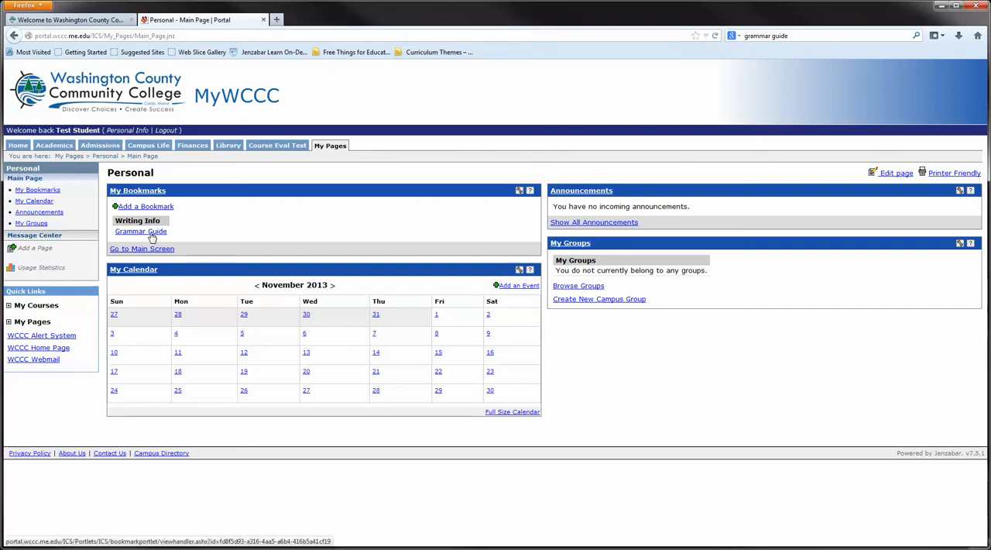
{"action": "left_click", "coordinate": [140, 232]}
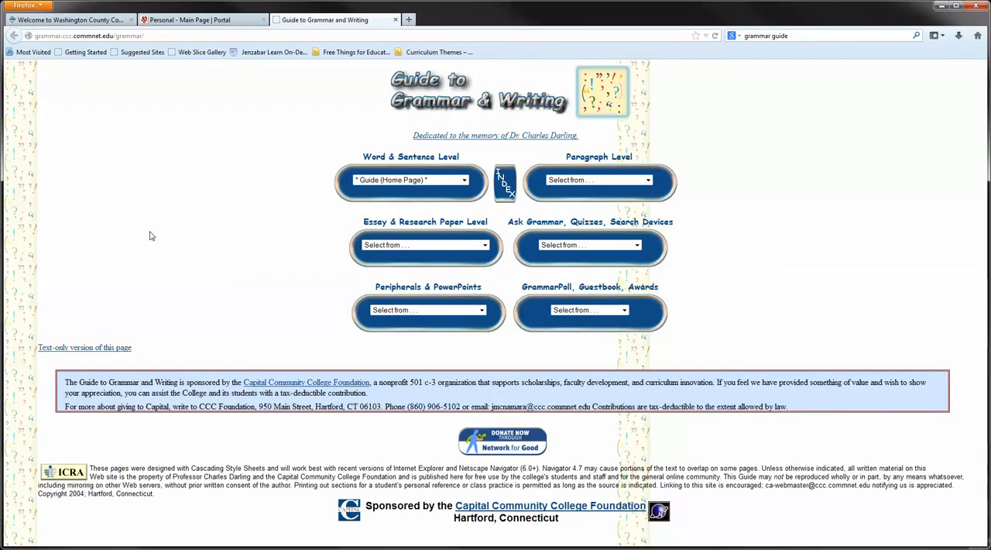
{"action": "mouse_move", "coordinate": [163, 223]}
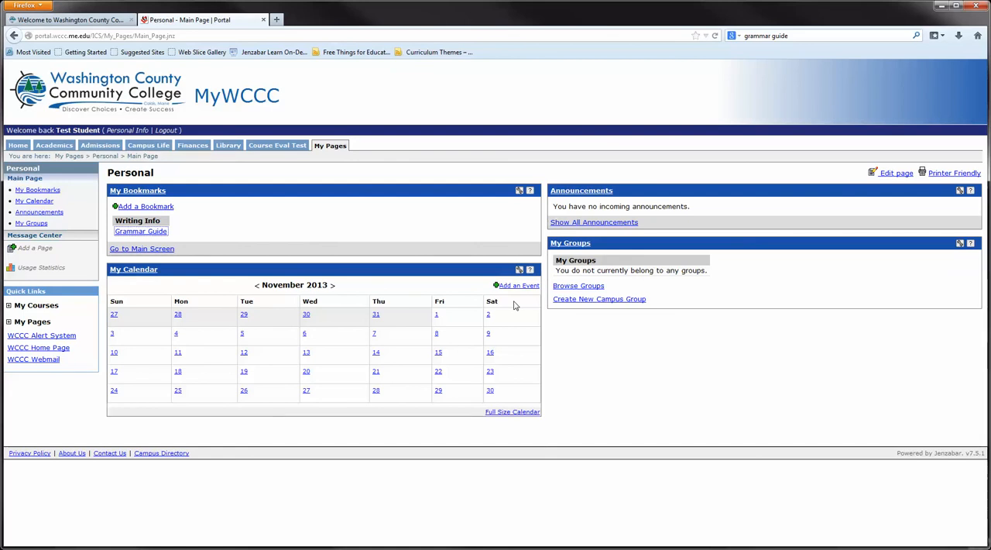
{"action": "mouse_move", "coordinate": [147, 285]}
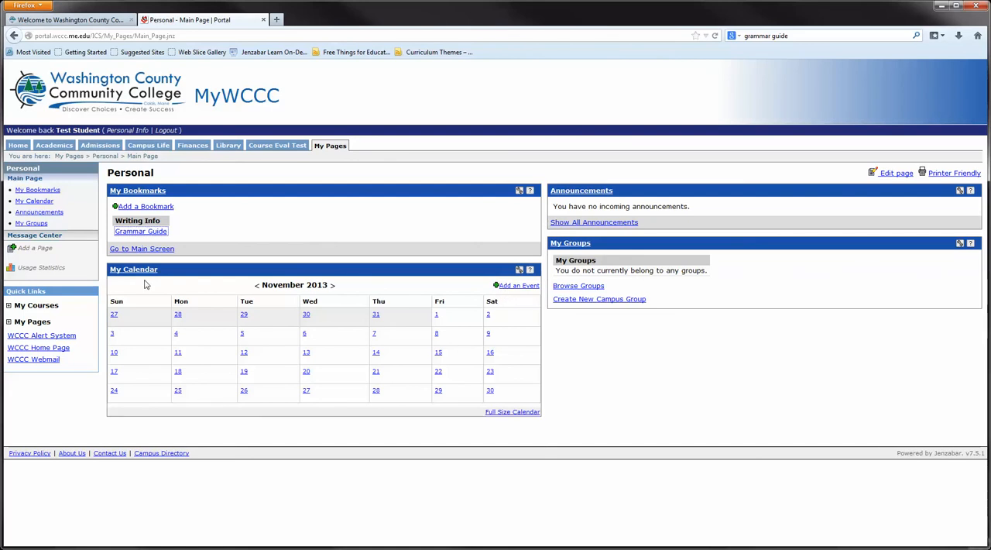
- From the full calendar view, save a new calendar named 'Test Student Calendar'
{"action": "left_click", "coordinate": [133, 268]}
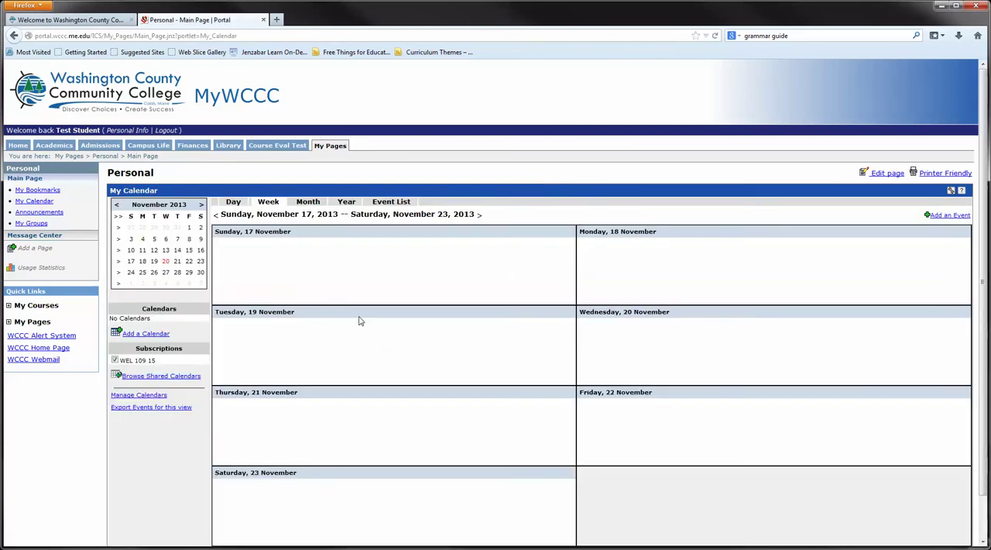
{"action": "scroll", "scroll_direction": "down", "scroll_amount": 3}
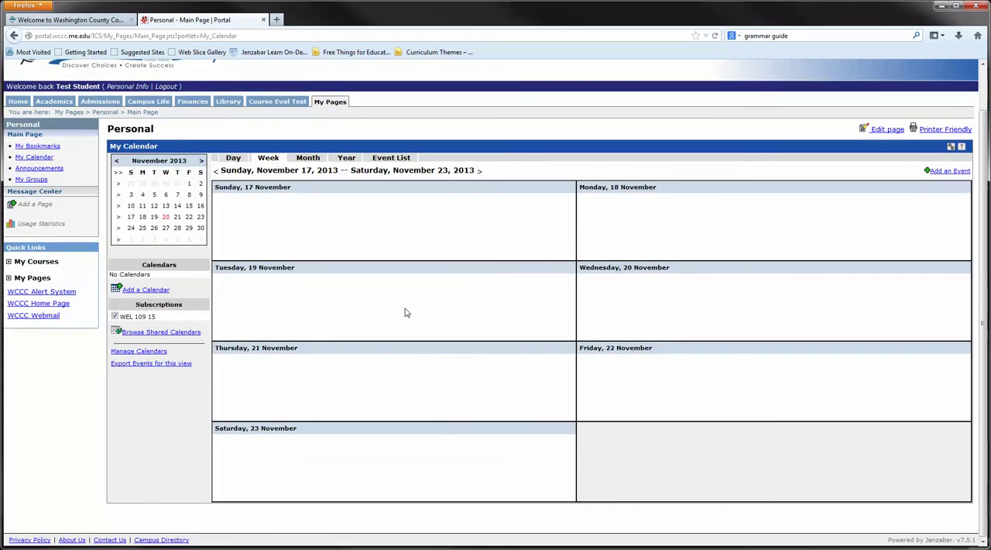
{"action": "mouse_move", "coordinate": [787, 307]}
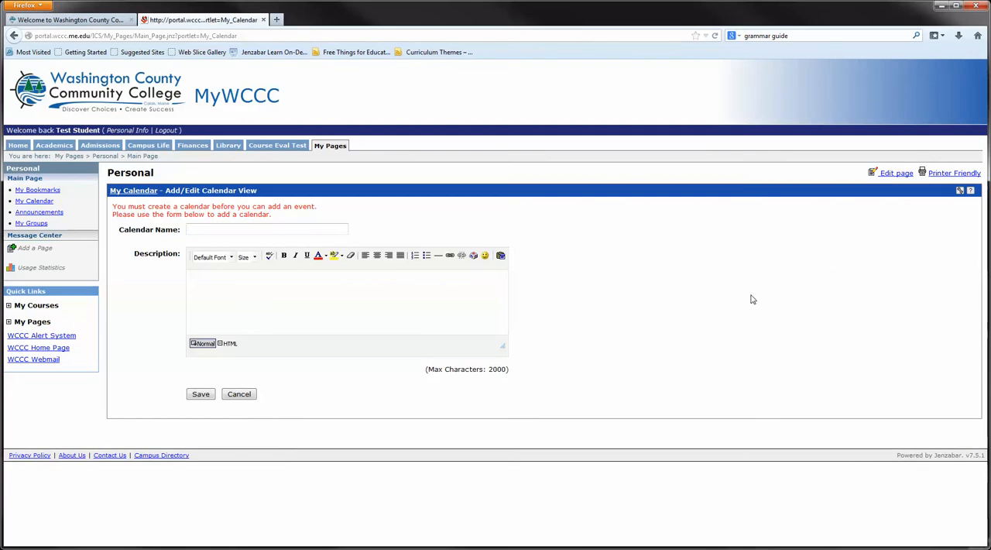
{"action": "left_click", "coordinate": [267, 229]}
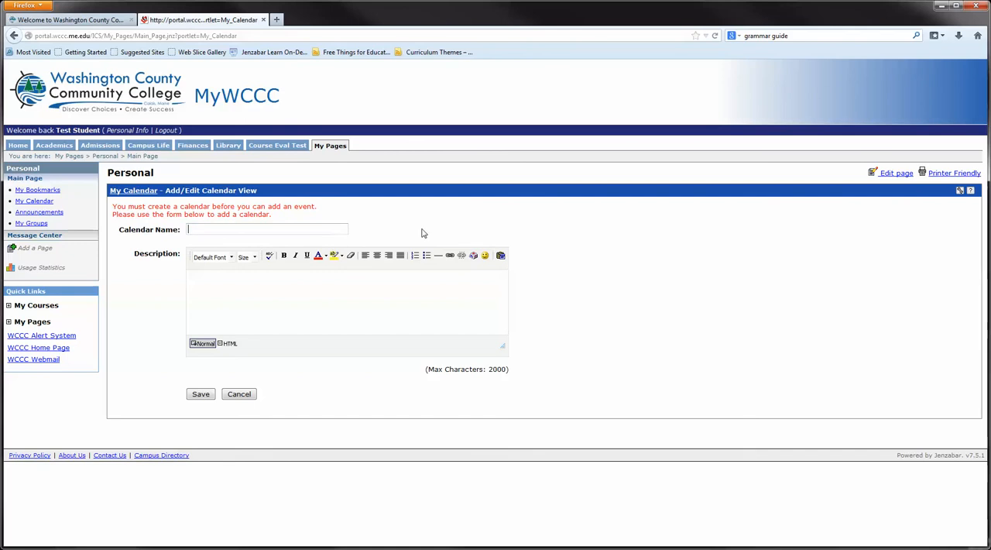
{"action": "type", "text": "Te"}
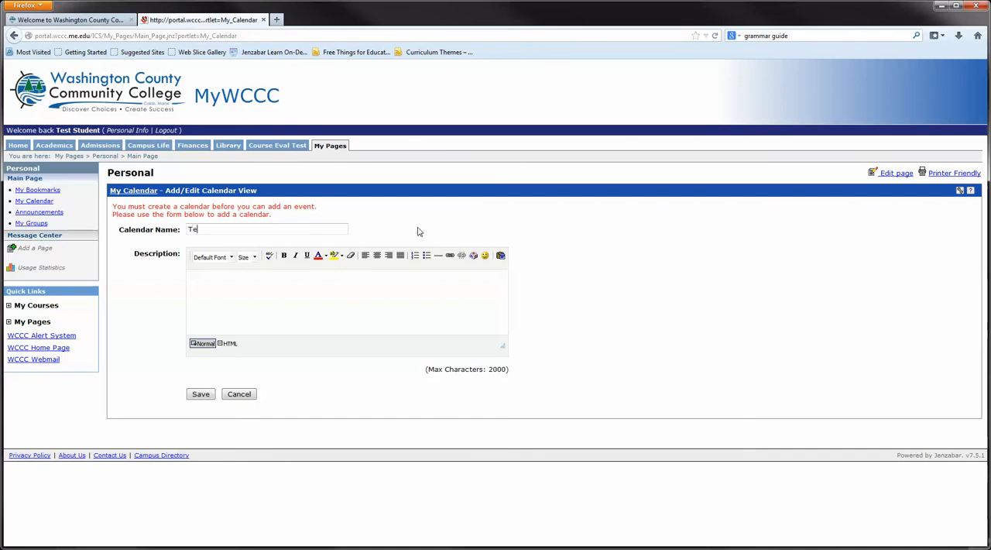
{"action": "type", "text": "st Student"}
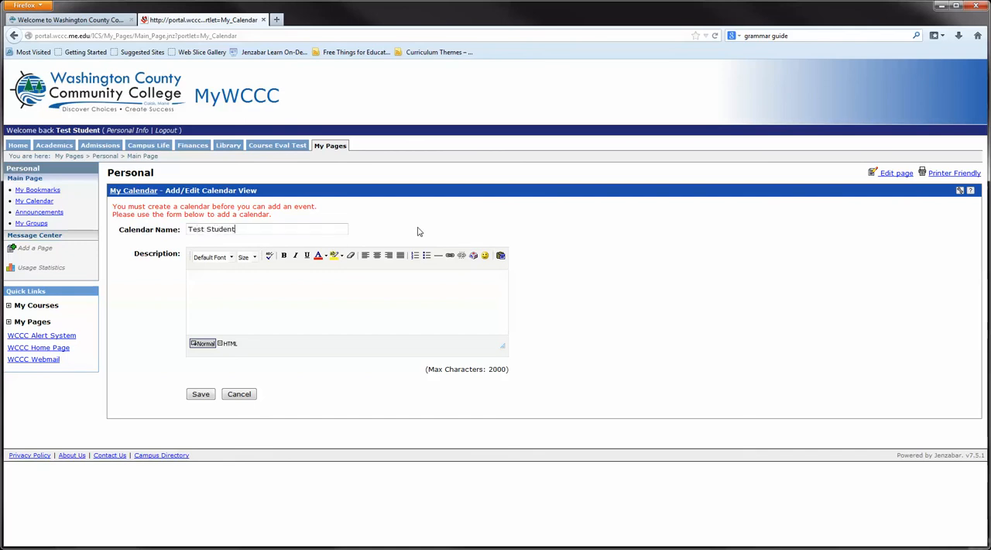
{"action": "type", "text": "Cal"}
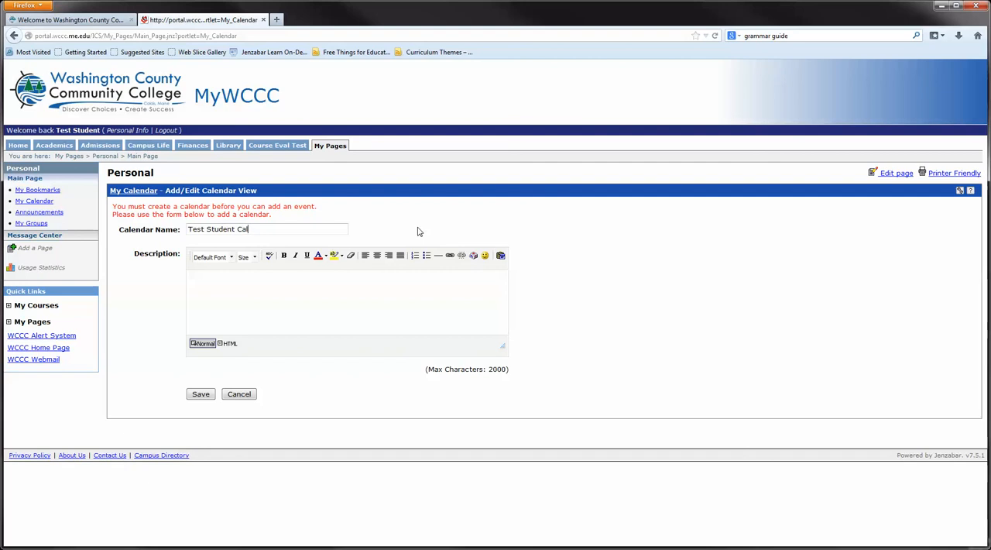
{"action": "type", "text": "ender"}
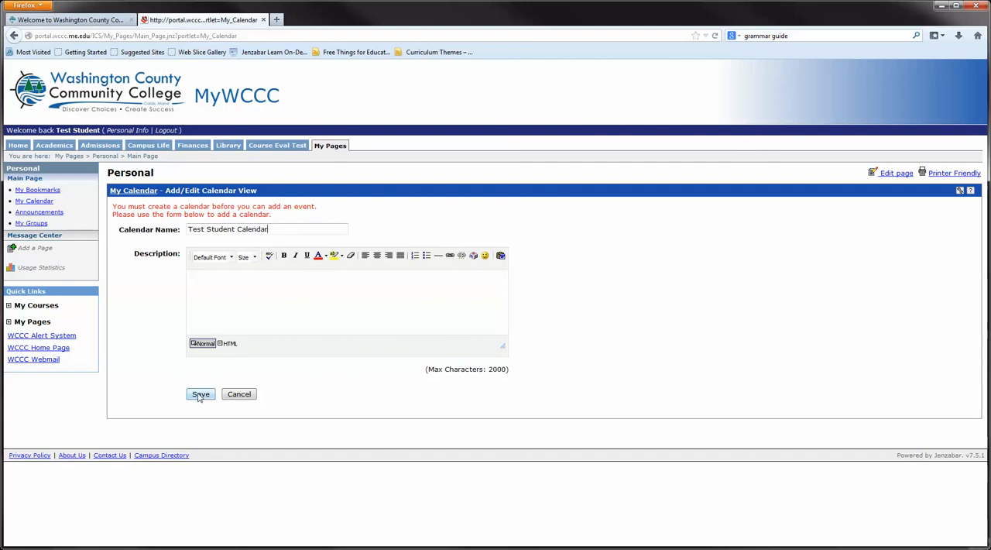
{"action": "left_click", "coordinate": [201, 394]}
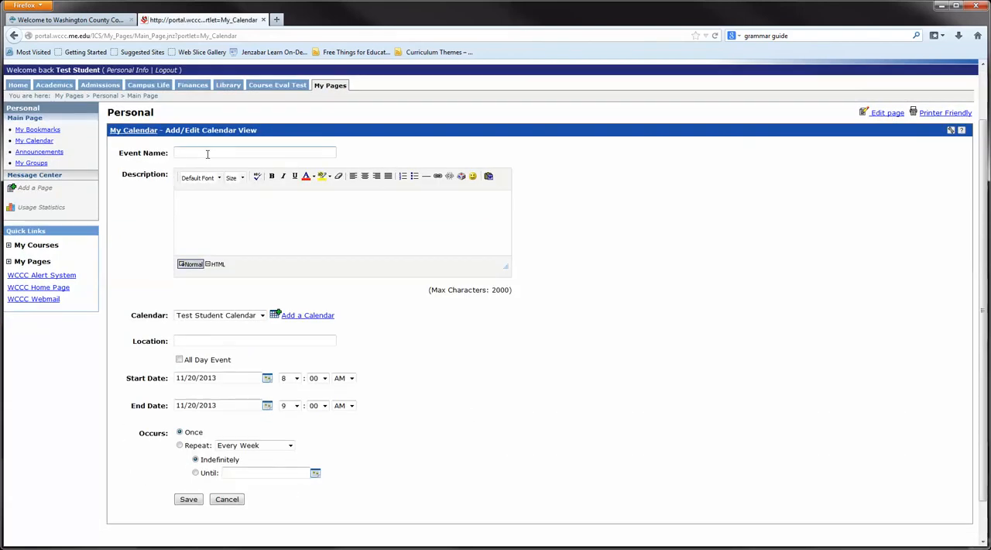
{"action": "mouse_move", "coordinate": [600, 232]}
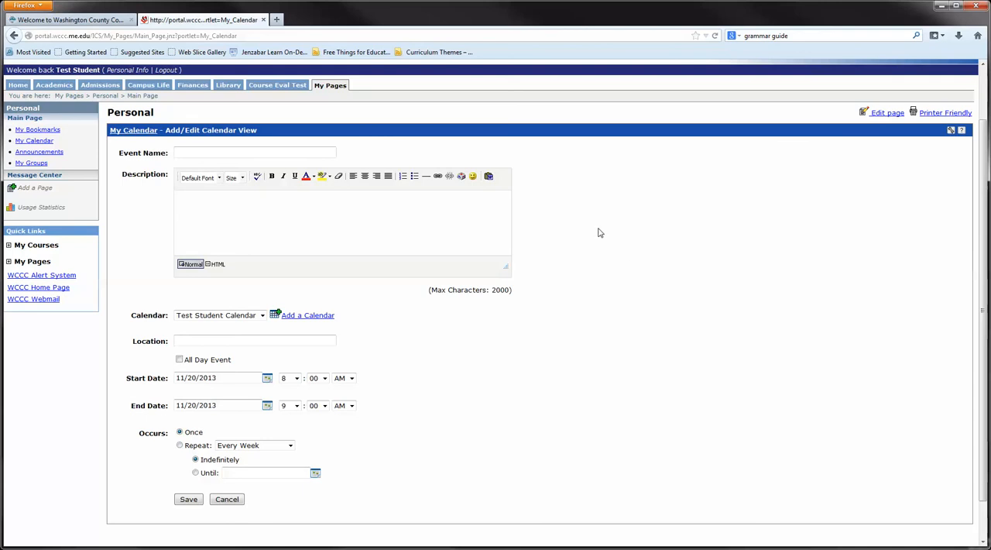
- Save the 'Bake Sale' event in Main Hall on 11/21/2013, 10:00–11:00 AM
{"action": "type", "text": "Bake Sale"}
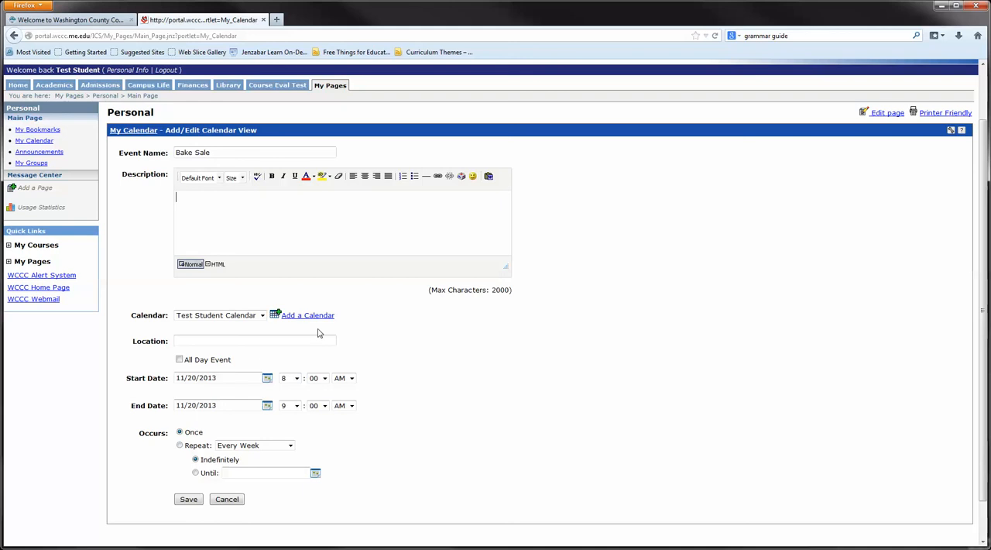
{"action": "left_click", "coordinate": [256, 340]}
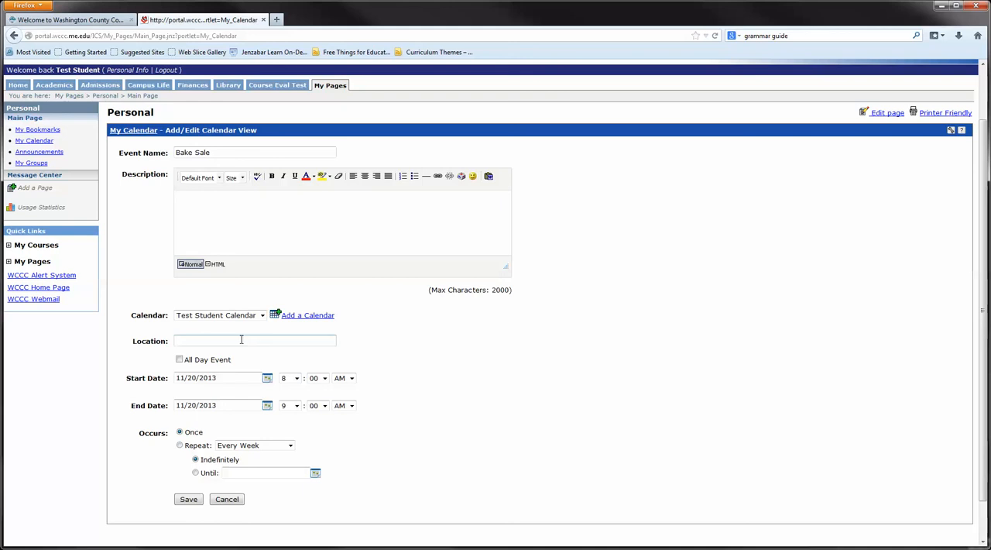
{"action": "type", "text": "Main Hall"}
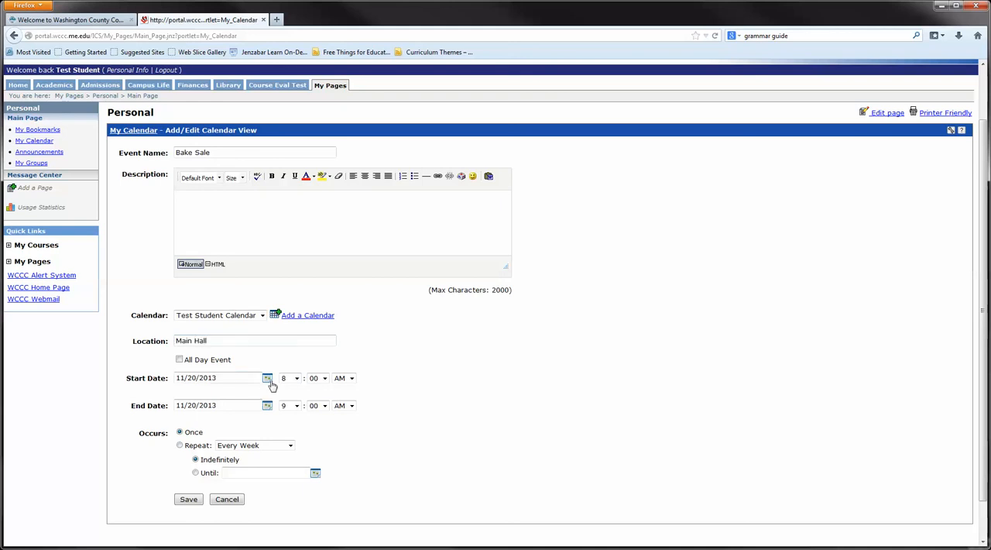
{"action": "left_click", "coordinate": [267, 378]}
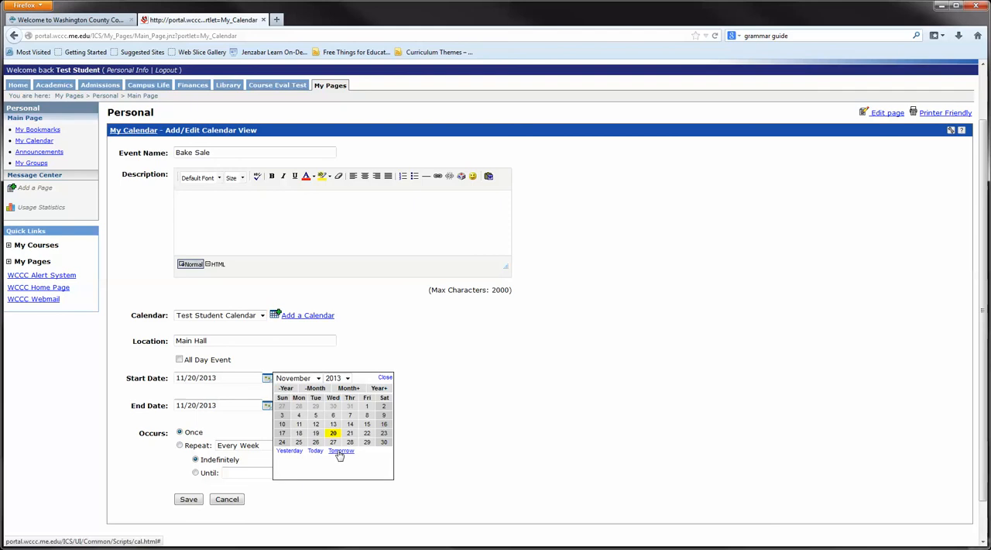
{"action": "left_click", "coordinate": [341, 450]}
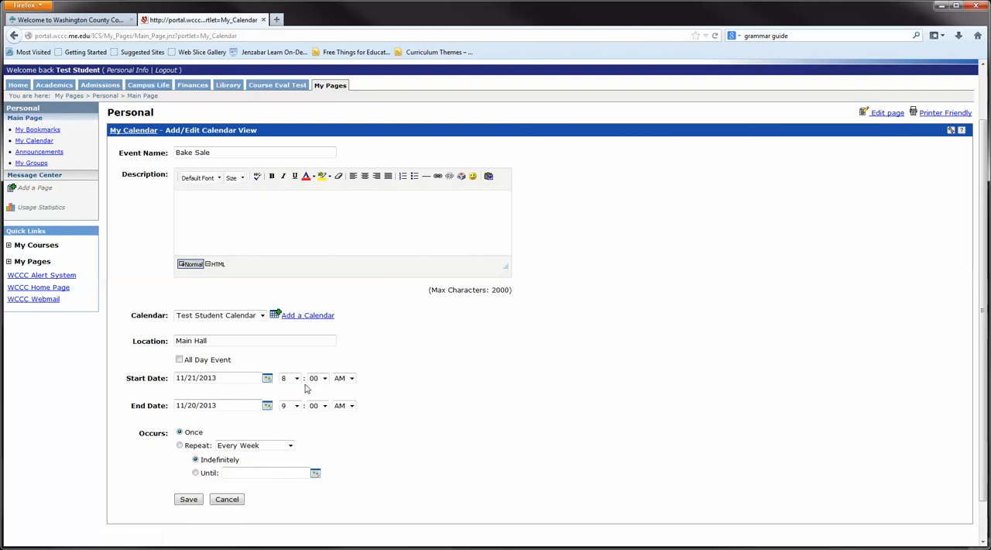
{"action": "left_click", "coordinate": [296, 379]}
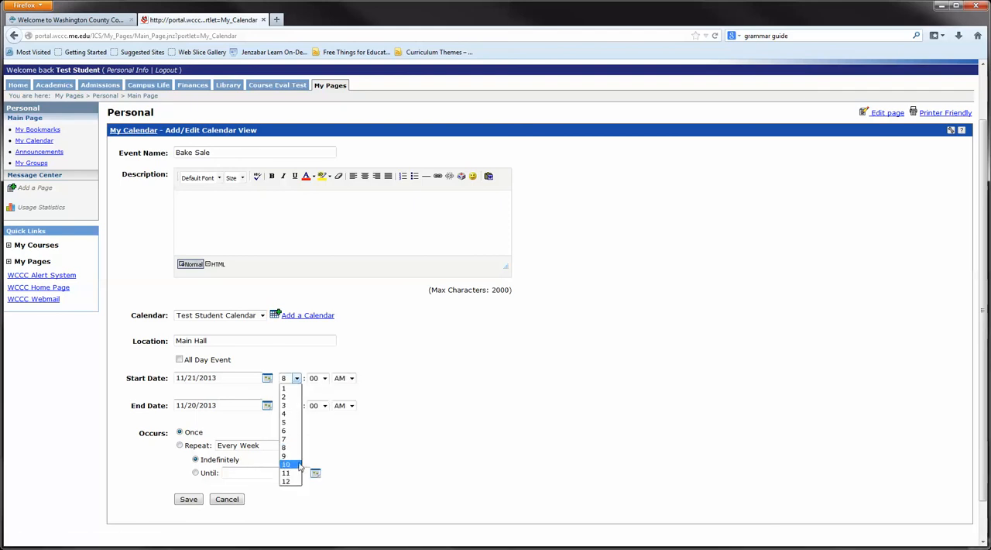
{"action": "left_click", "coordinate": [285, 464]}
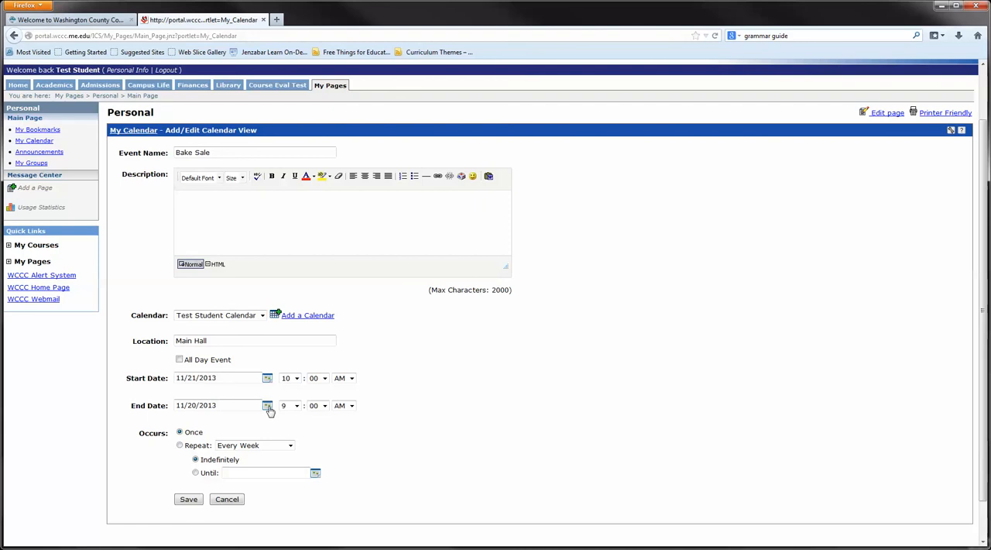
{"action": "left_click", "coordinate": [267, 406]}
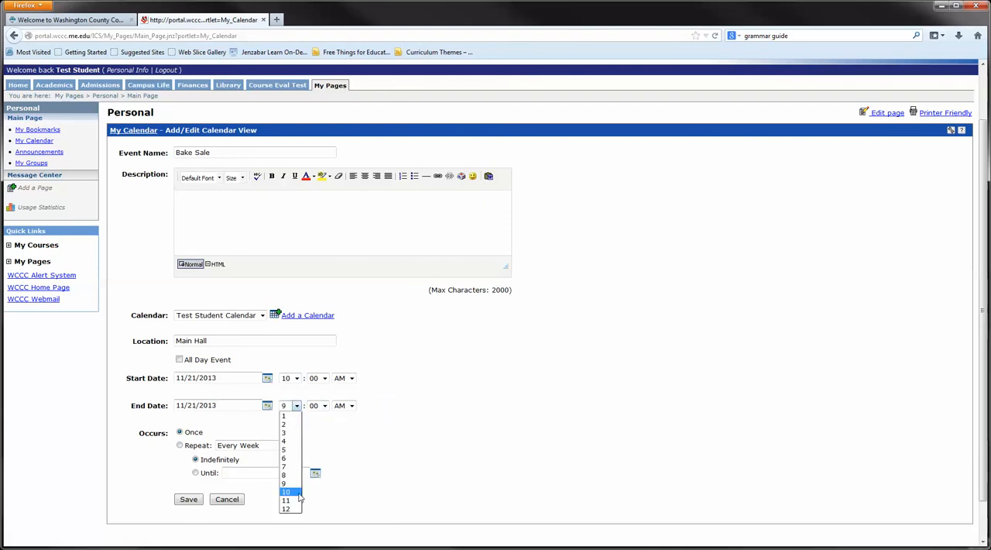
{"action": "left_click", "coordinate": [285, 500]}
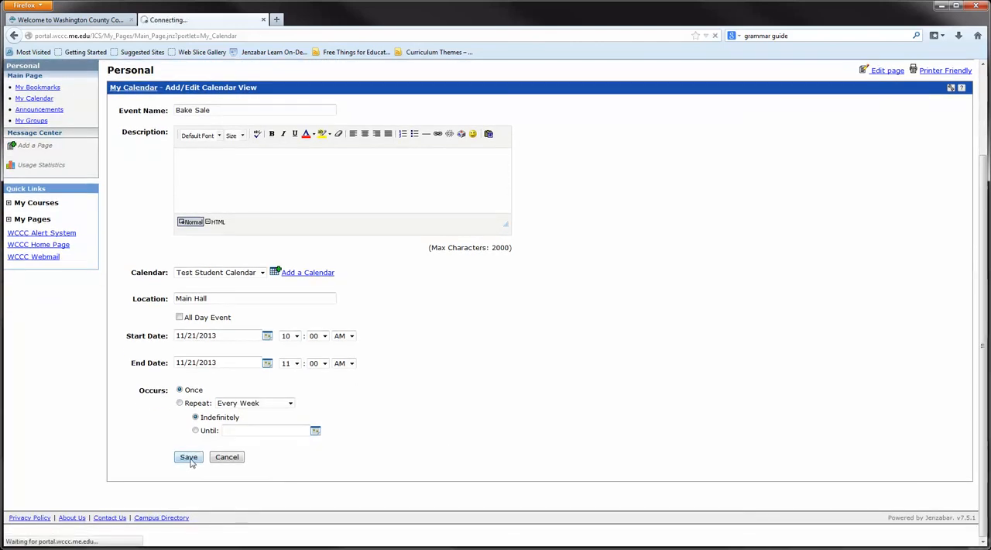
{"action": "left_click", "coordinate": [189, 457]}
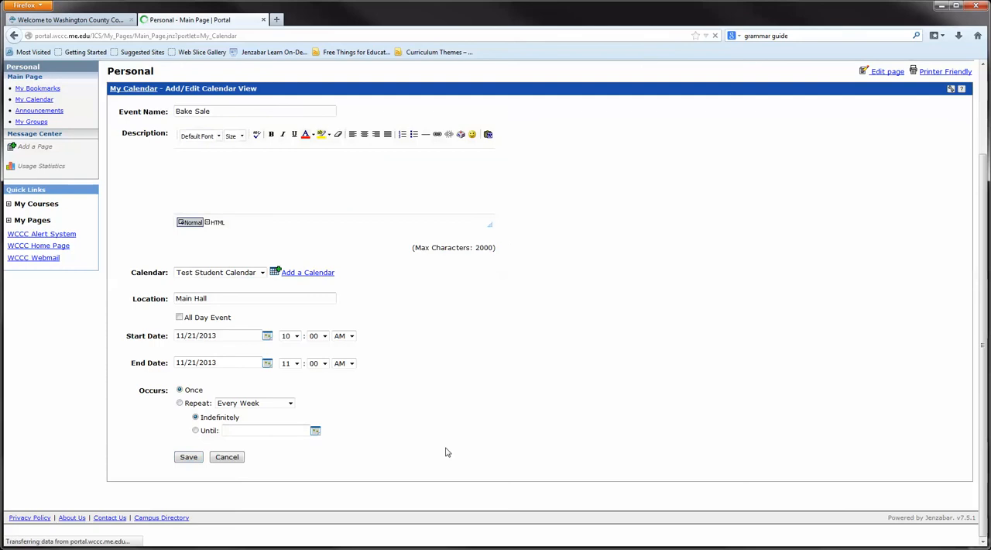
- Switch My Calendar to Month, then Event List, to see the 21 November Bake Sale
{"action": "left_click", "coordinate": [188, 456]}
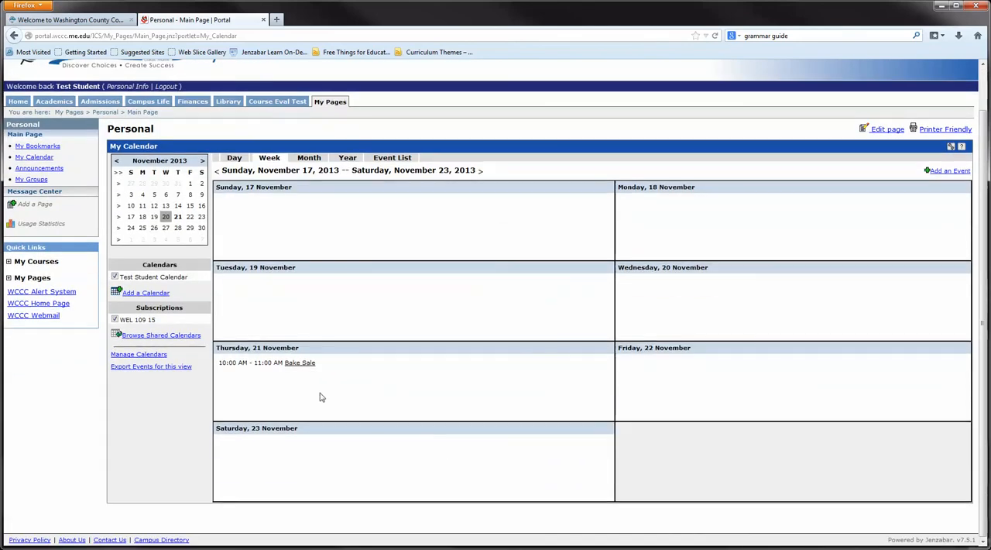
{"action": "mouse_move", "coordinate": [326, 378]}
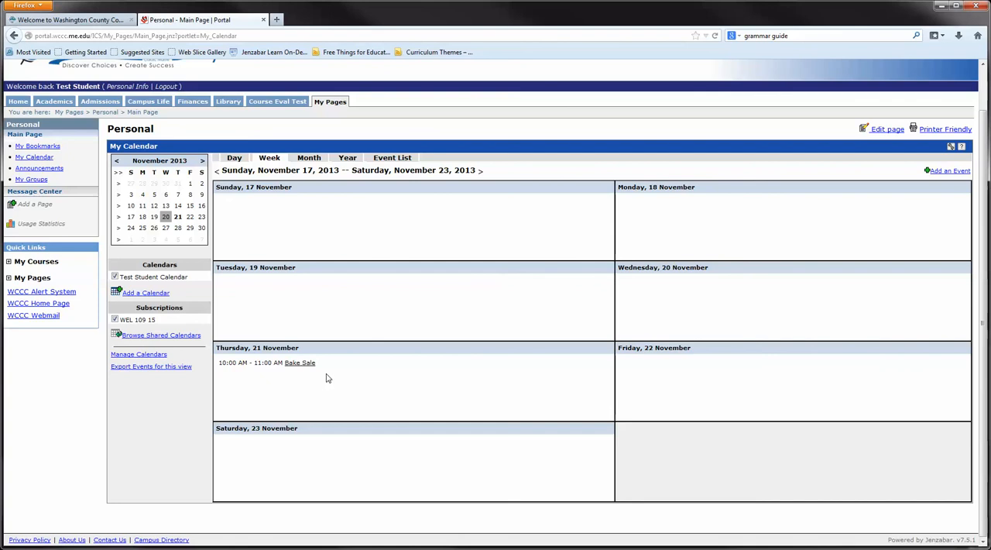
{"action": "mouse_move", "coordinate": [381, 277]}
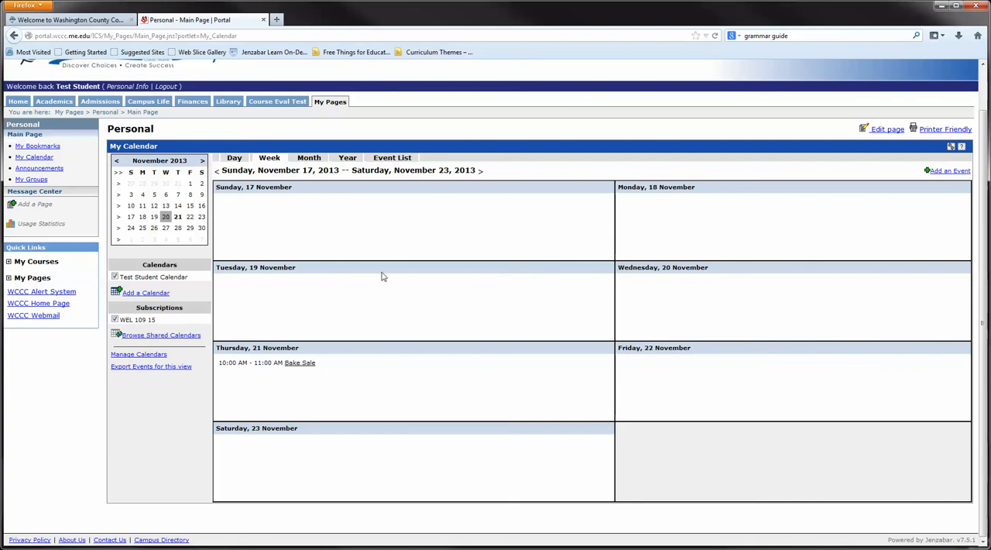
{"action": "mouse_move", "coordinate": [359, 401]}
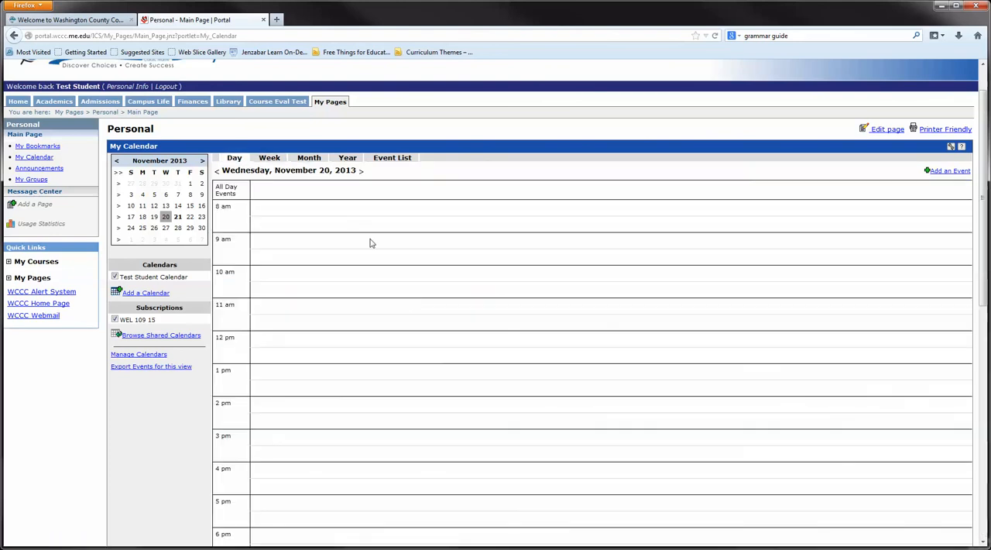
{"action": "mouse_move", "coordinate": [486, 285]}
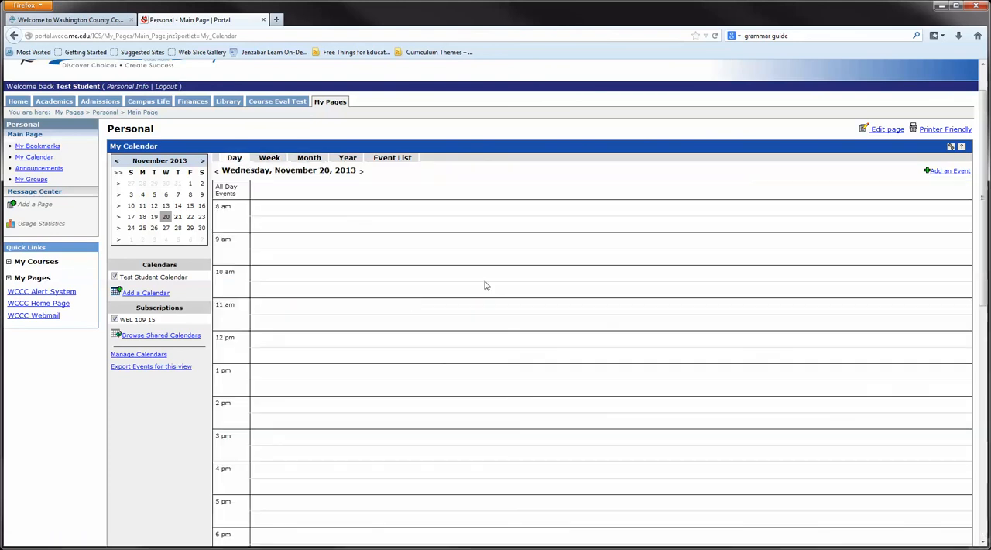
{"action": "left_click", "coordinate": [308, 157]}
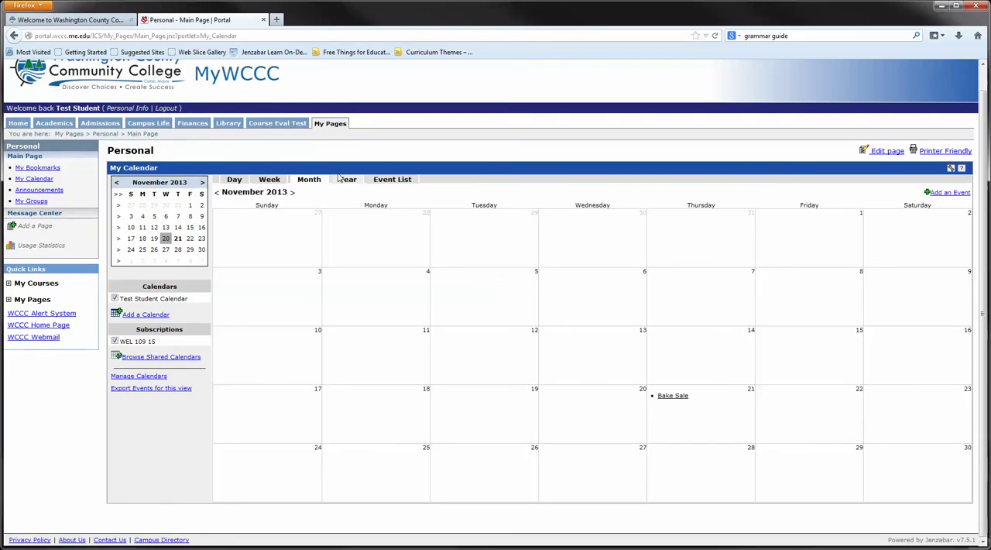
{"action": "mouse_move", "coordinate": [422, 321]}
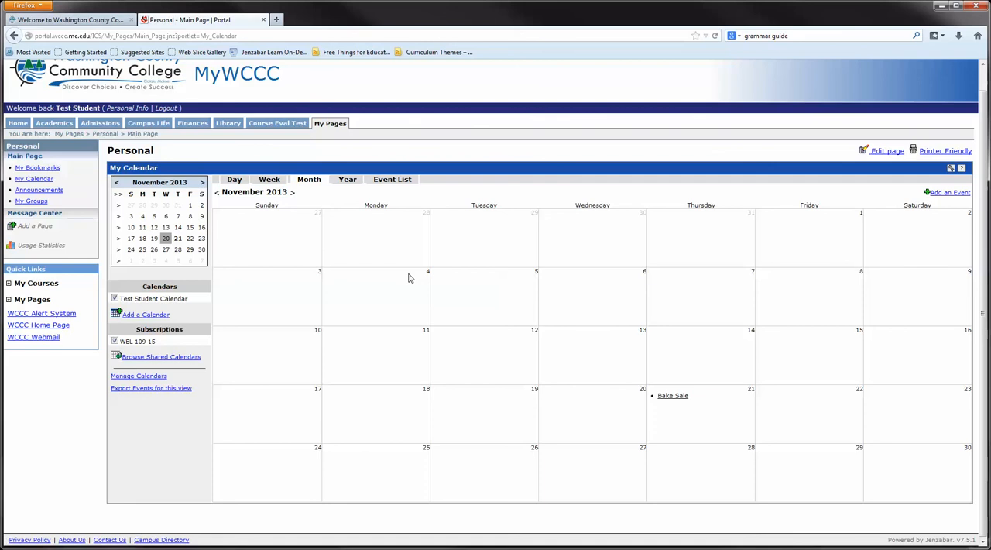
{"action": "mouse_move", "coordinate": [415, 273]}
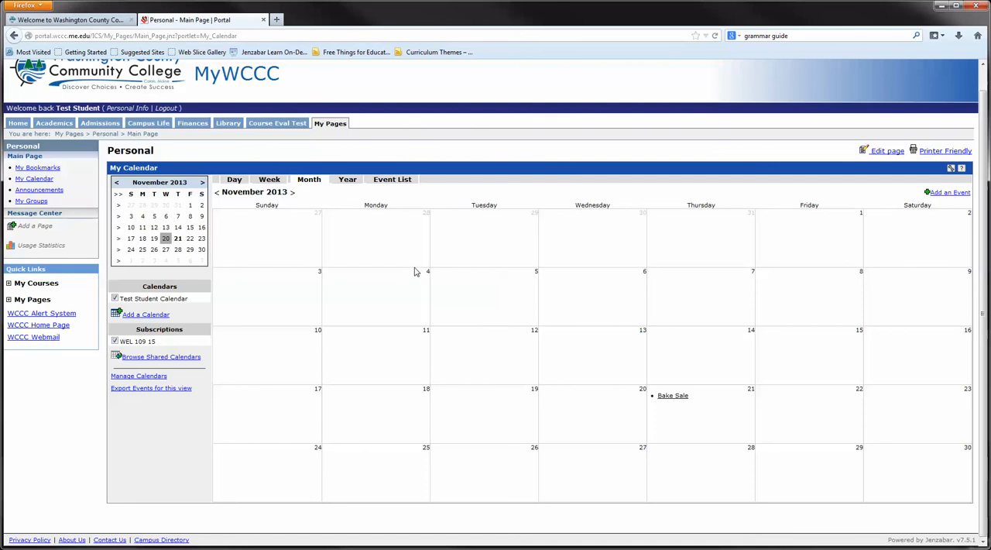
{"action": "mouse_move", "coordinate": [517, 331]}
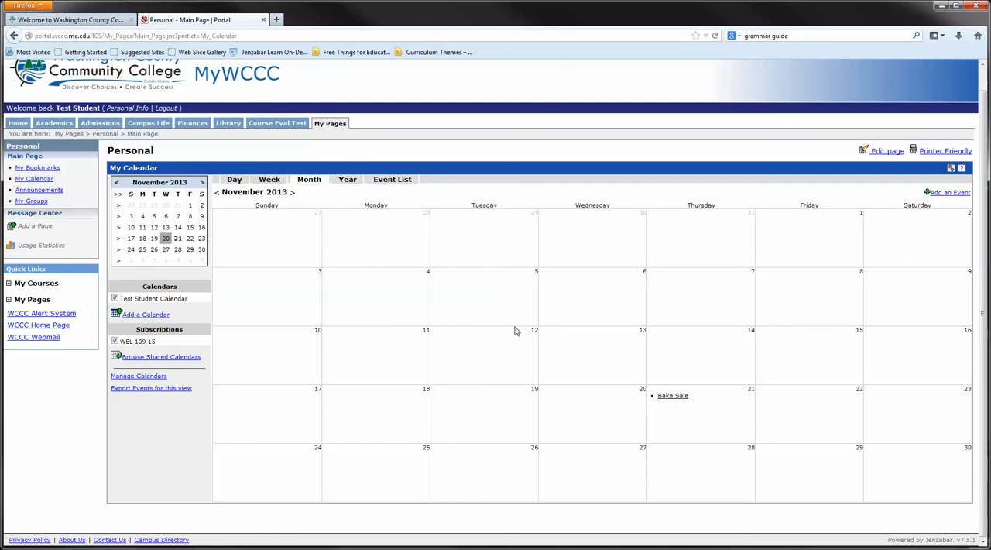
{"action": "left_click", "coordinate": [393, 179]}
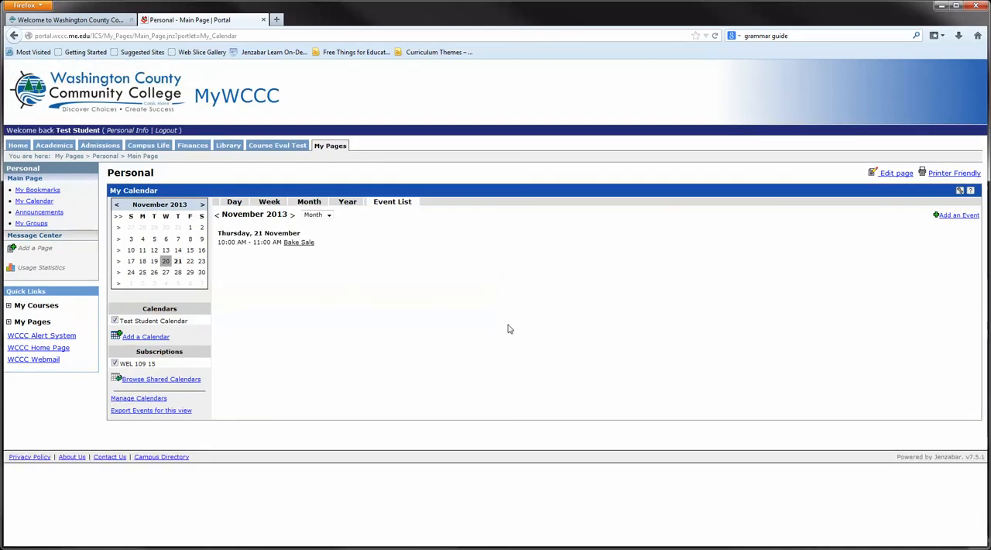
{"action": "mouse_move", "coordinate": [392, 350]}
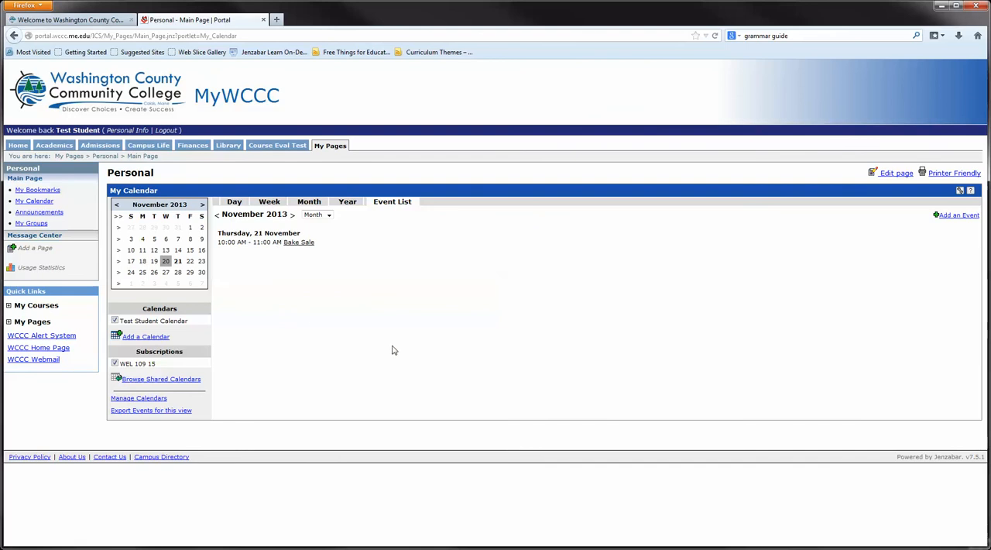
{"action": "mouse_move", "coordinate": [111, 230]}
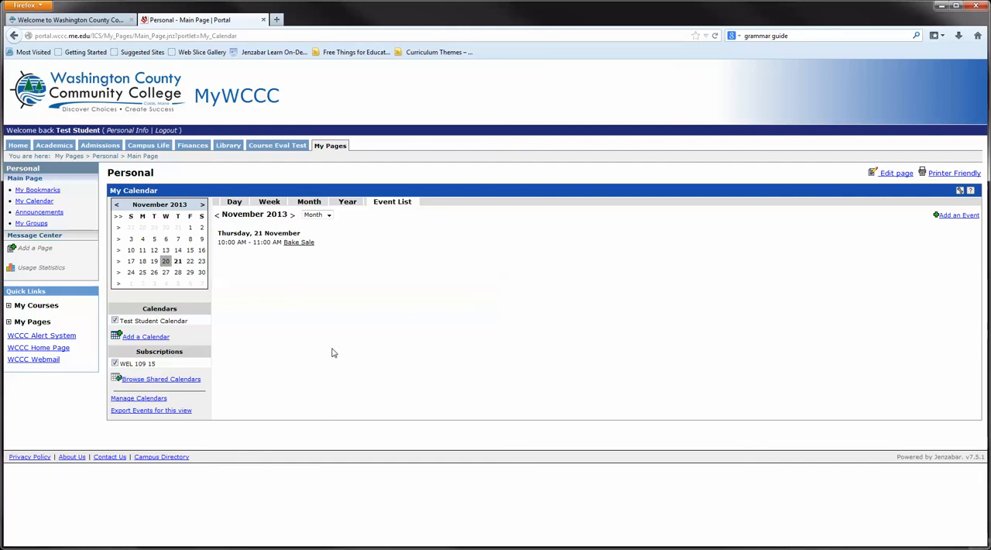
{"action": "mouse_move", "coordinate": [359, 318]}
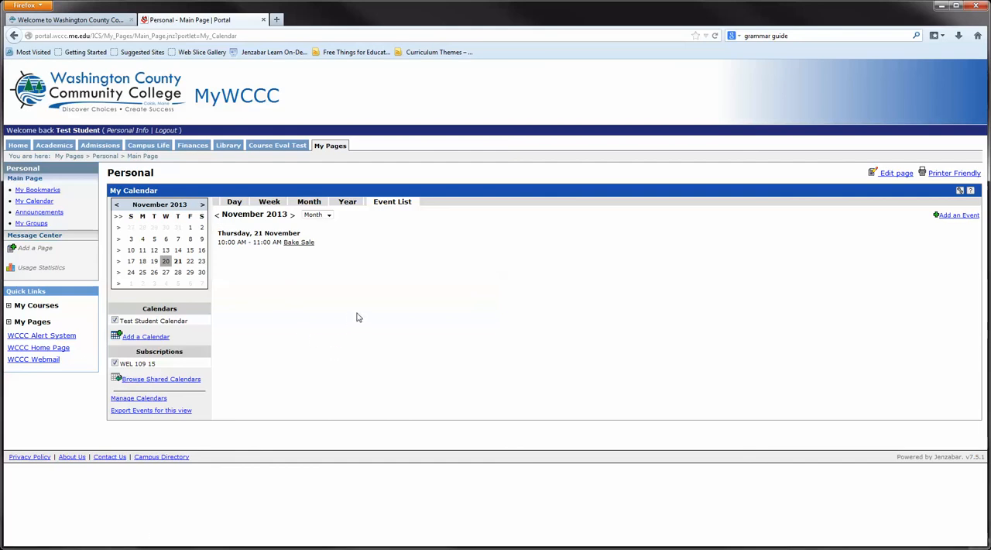
{"action": "mouse_move", "coordinate": [109, 169]}
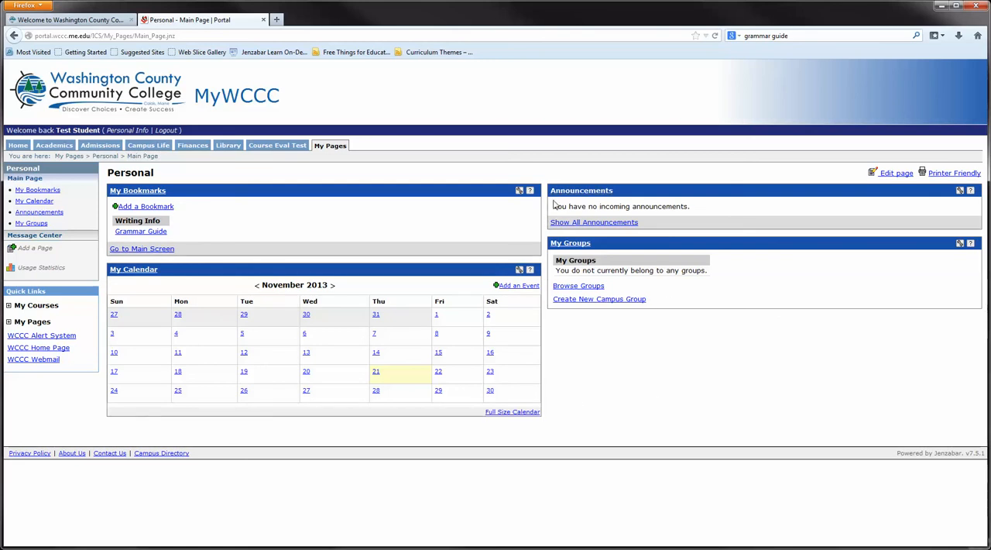
{"action": "mouse_move", "coordinate": [752, 217]}
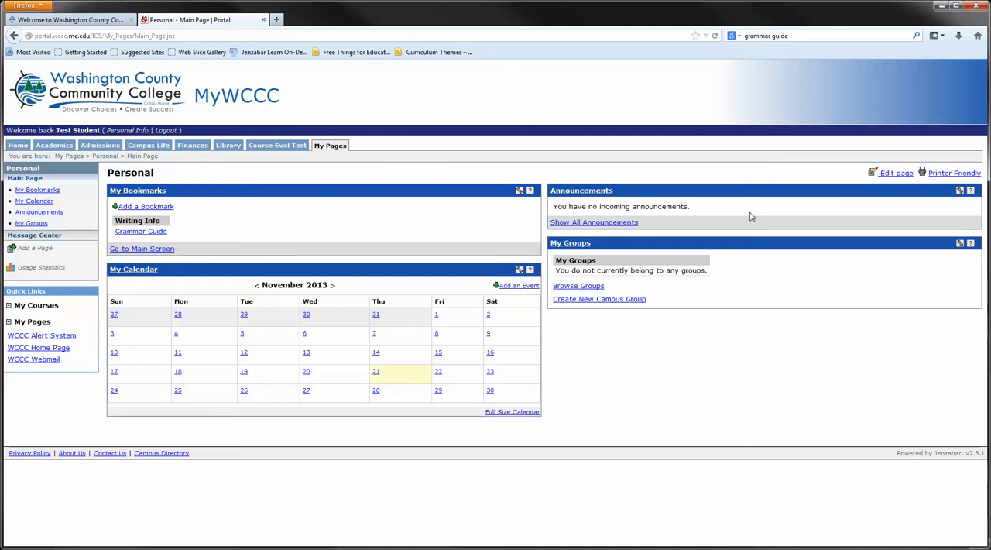
{"action": "mouse_move", "coordinate": [602, 259]}
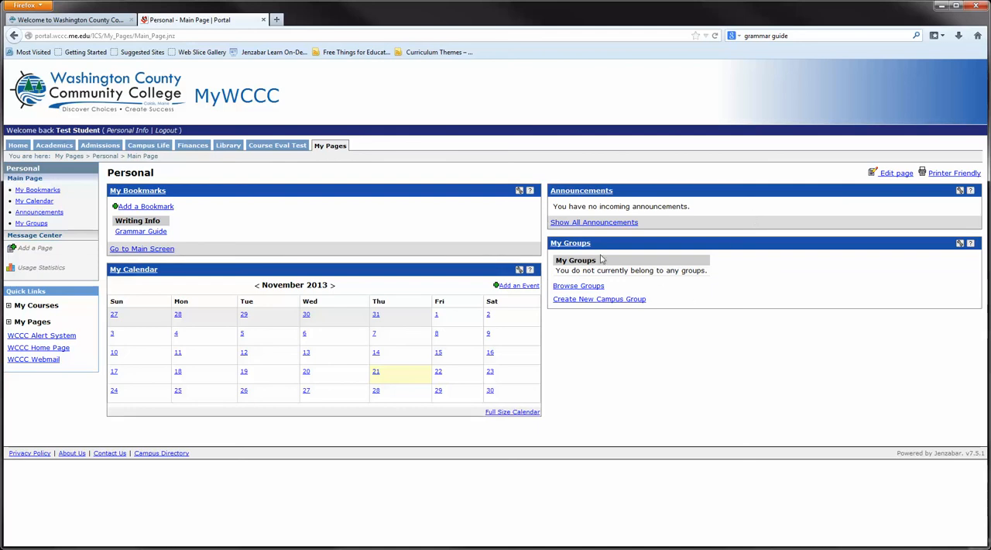
{"action": "mouse_move", "coordinate": [626, 311]}
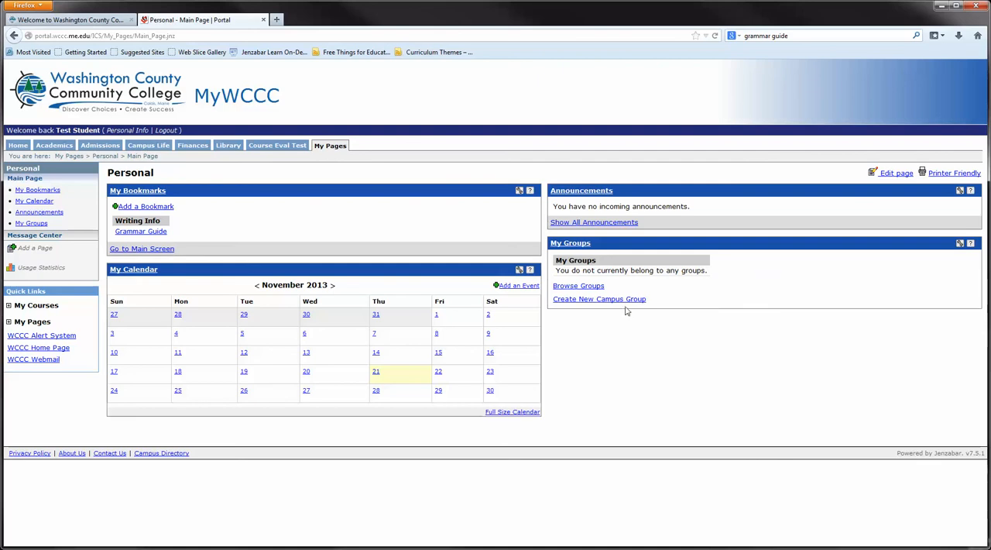
{"action": "mouse_move", "coordinate": [599, 299]}
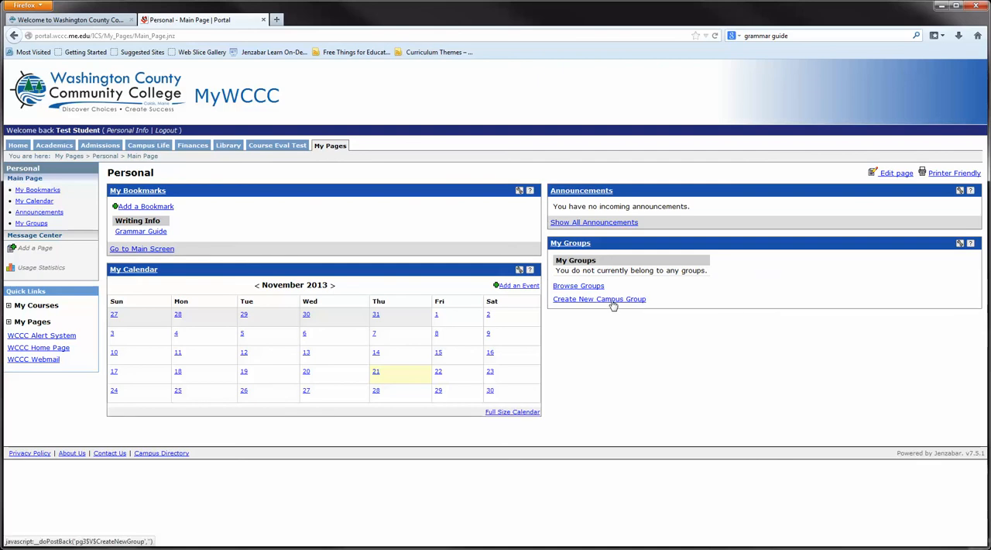
{"action": "left_click", "coordinate": [600, 299]}
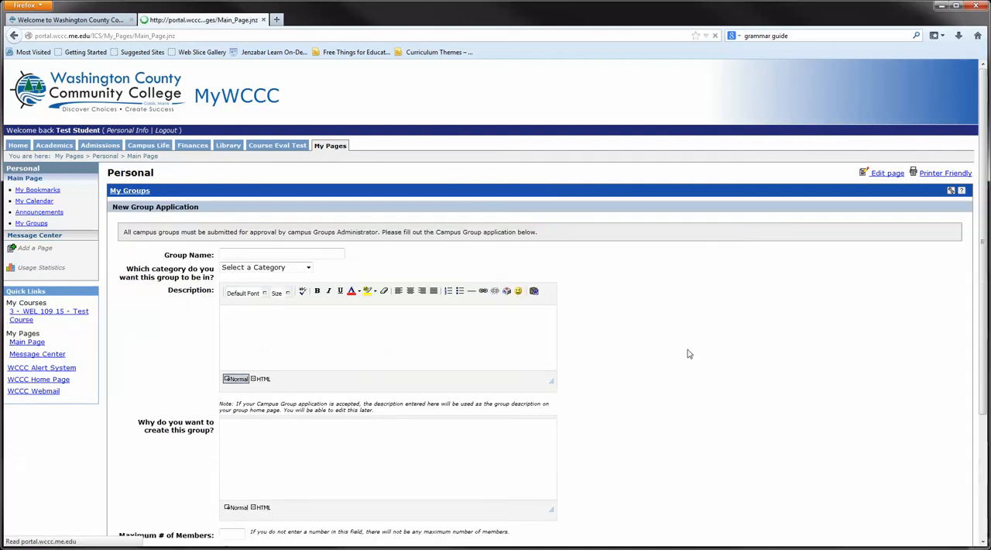
{"action": "scroll", "scroll_direction": "down", "scroll_amount": 3}
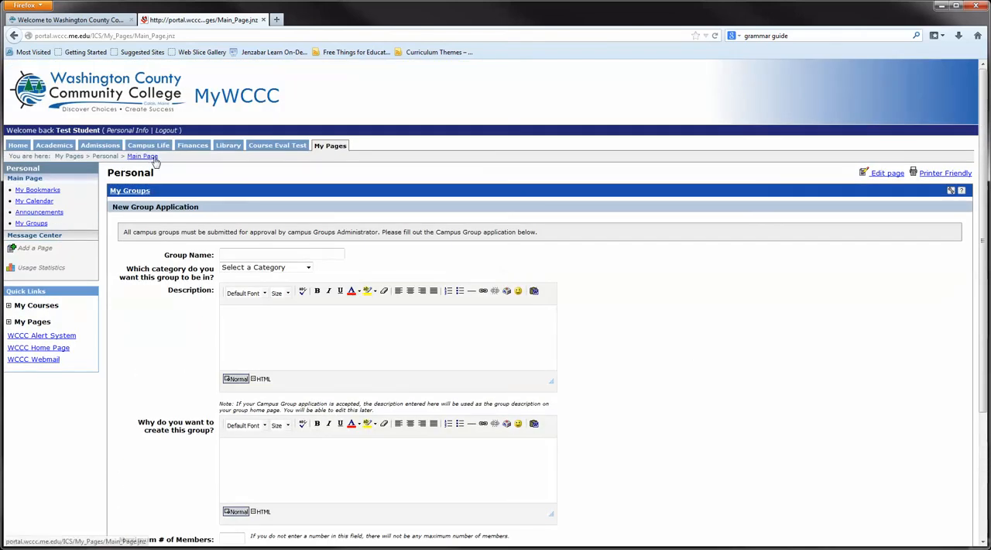
{"action": "left_click", "coordinate": [142, 155]}
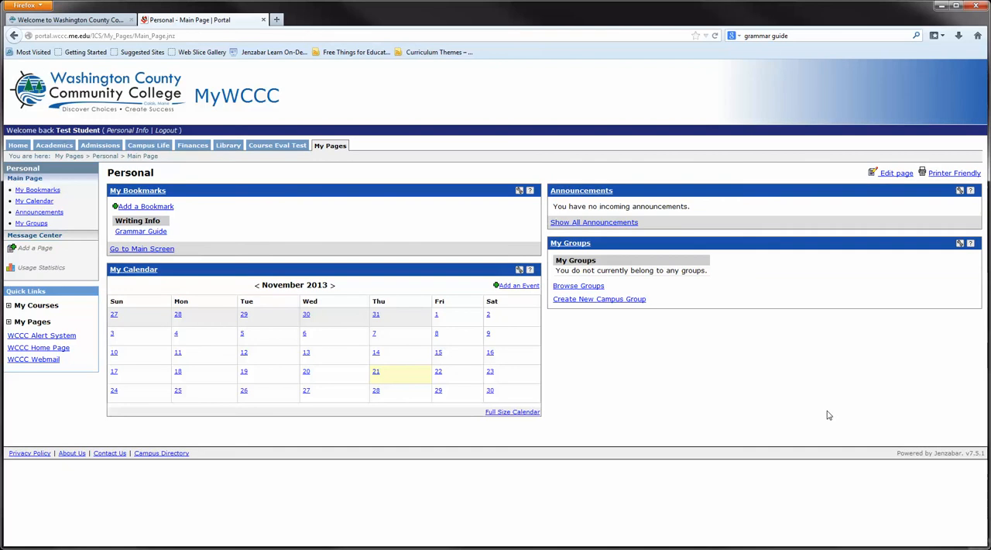
{"action": "mouse_move", "coordinate": [844, 391]}
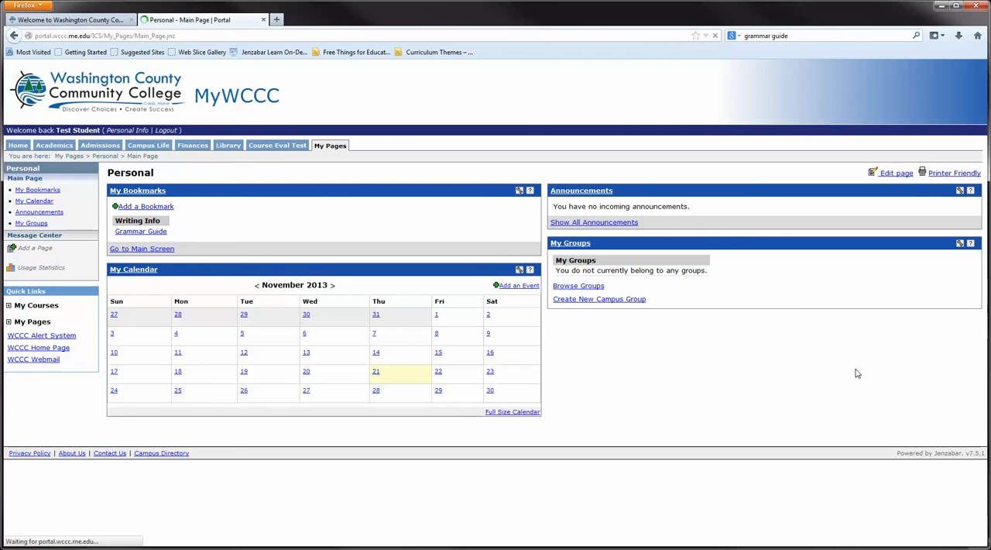
{"action": "left_click", "coordinate": [897, 172]}
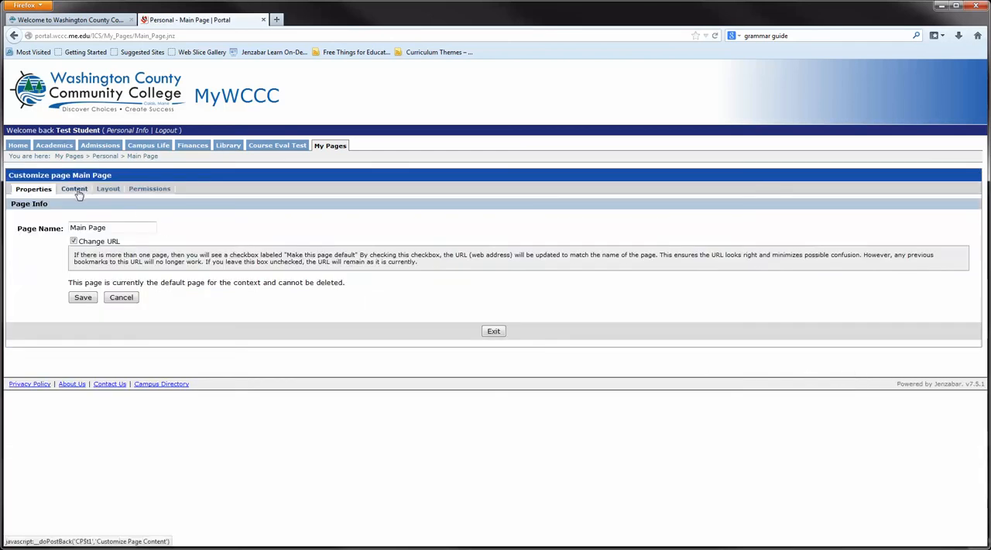
{"action": "left_click", "coordinate": [75, 188]}
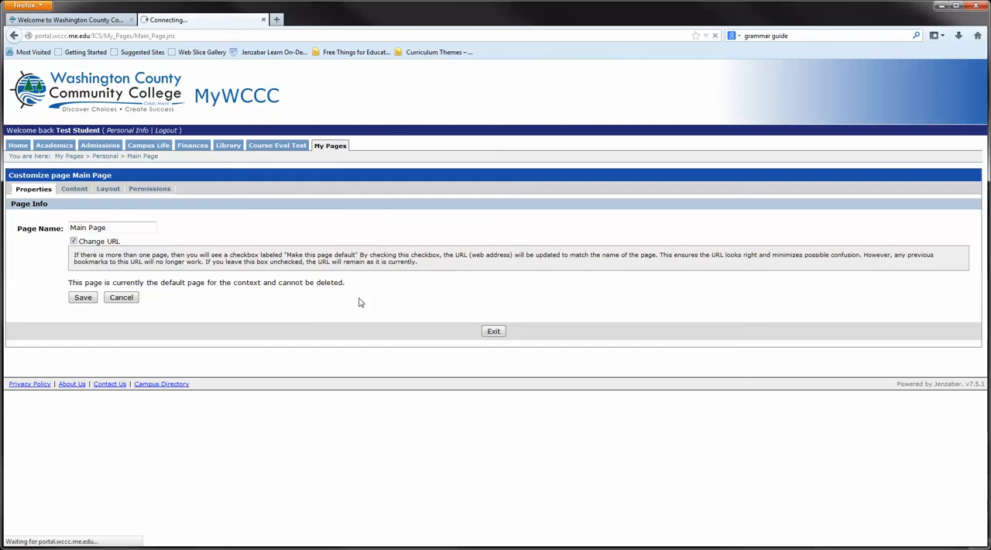
{"action": "left_click", "coordinate": [74, 188]}
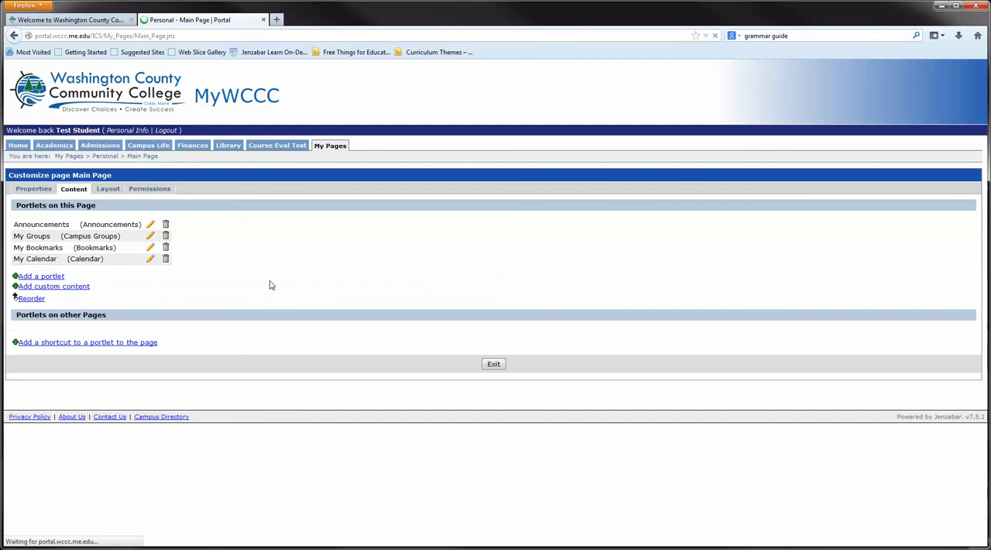
{"action": "left_click", "coordinate": [41, 276]}
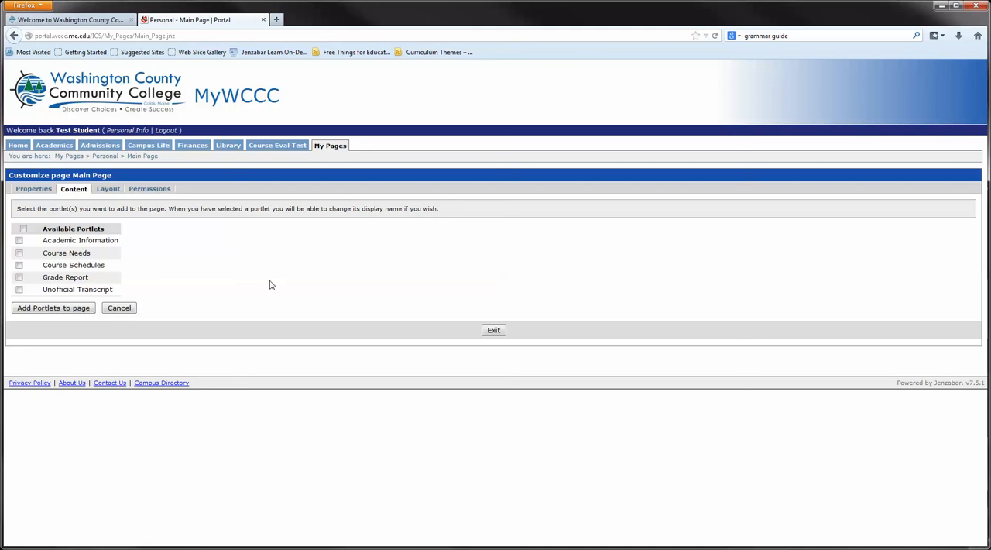
{"action": "mouse_move", "coordinate": [265, 282]}
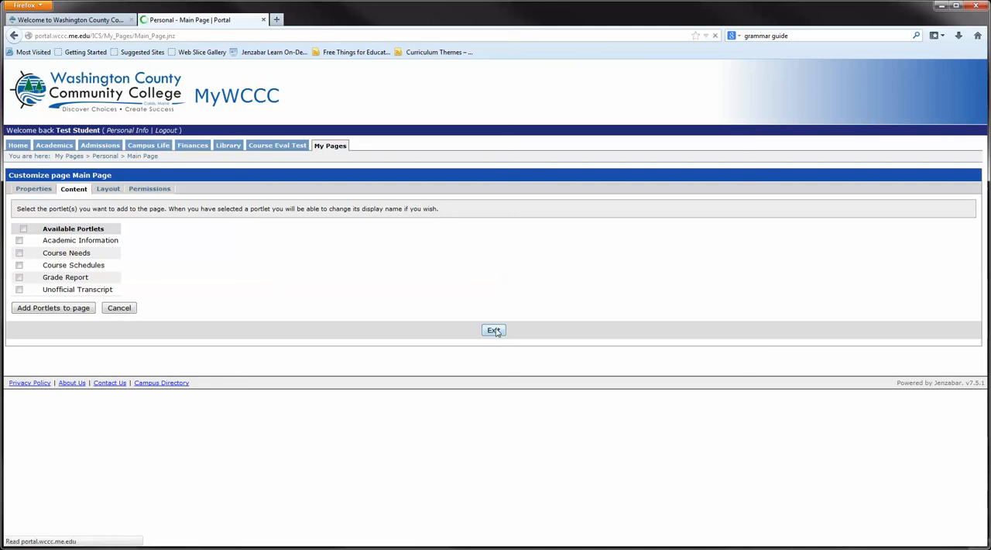
{"action": "left_click", "coordinate": [494, 330]}
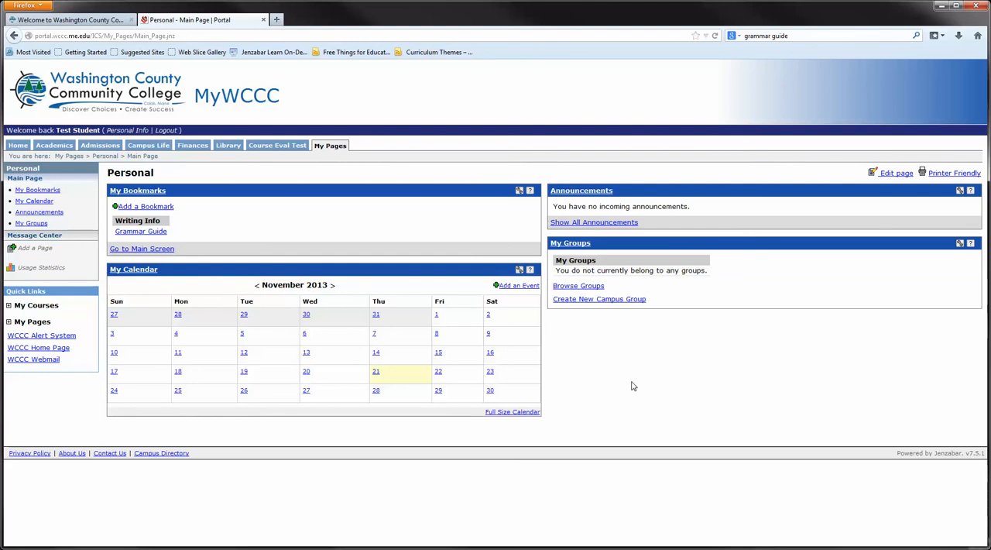
{"action": "mouse_move", "coordinate": [627, 380]}
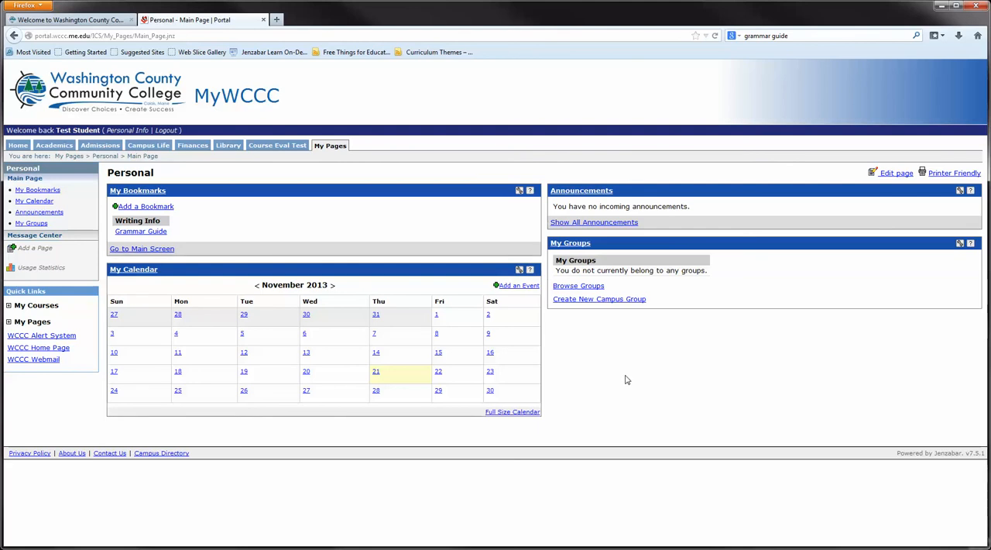
{"action": "mouse_move", "coordinate": [634, 374]}
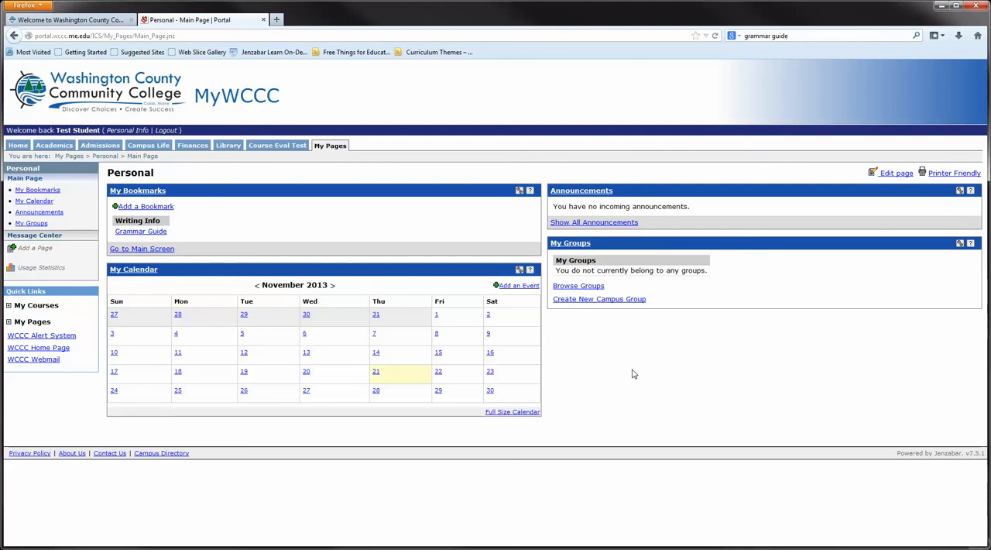